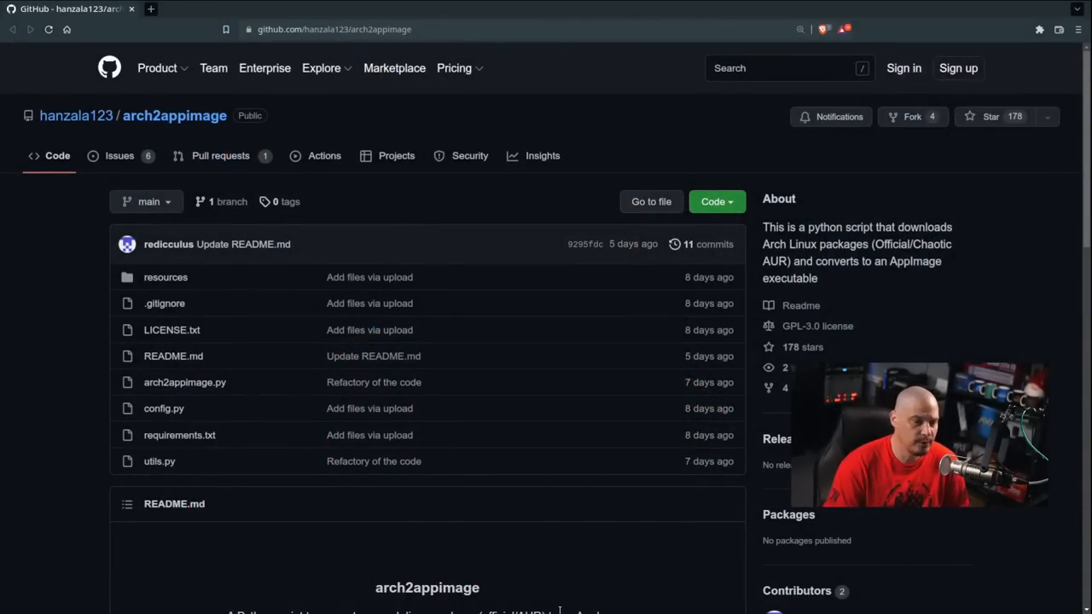
Copy the arch2appimage repository's HTTPS clone URL from GitHub's Code menu
{"action": "scroll", "scroll_direction": "down", "scroll_amount": 3}
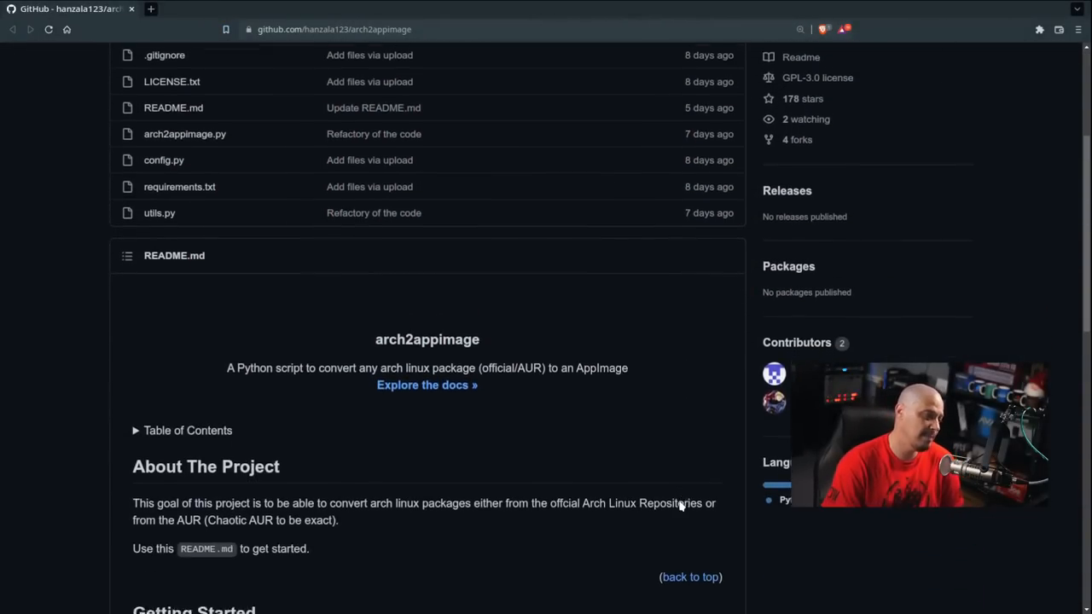
{"action": "scroll", "scroll_direction": "down", "scroll_amount": 3}
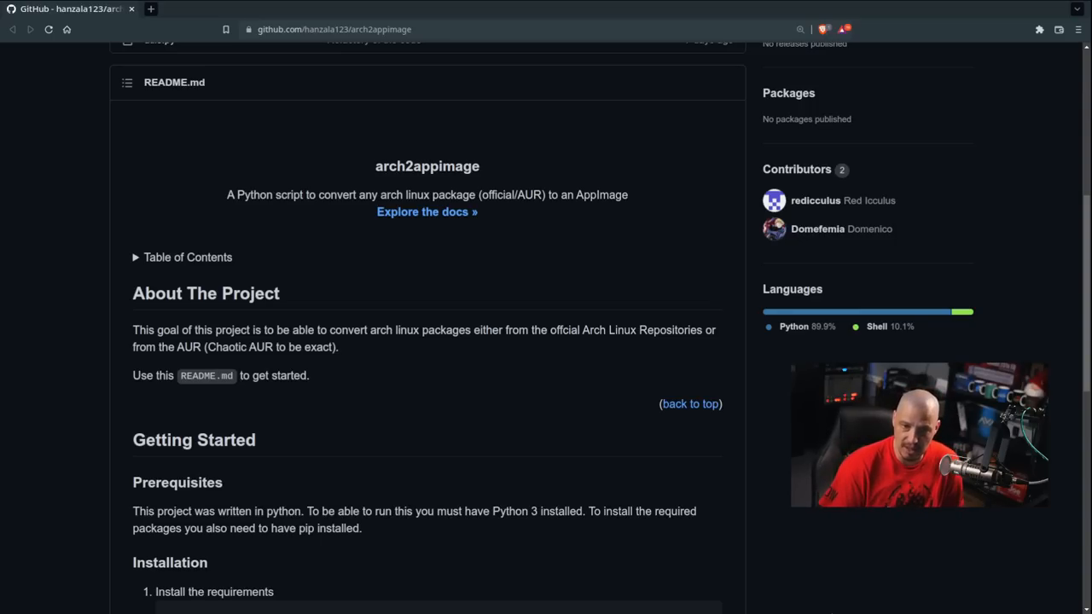
{"action": "scroll", "scroll_direction": "up", "scroll_amount": 3}
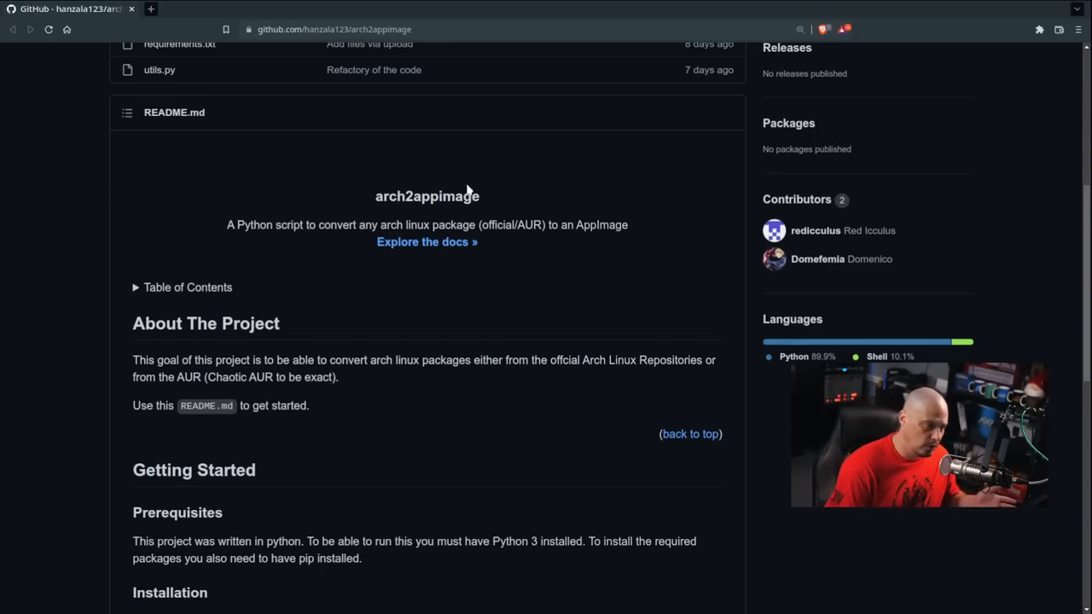
{"action": "scroll", "scroll_direction": "down", "scroll_amount": 3}
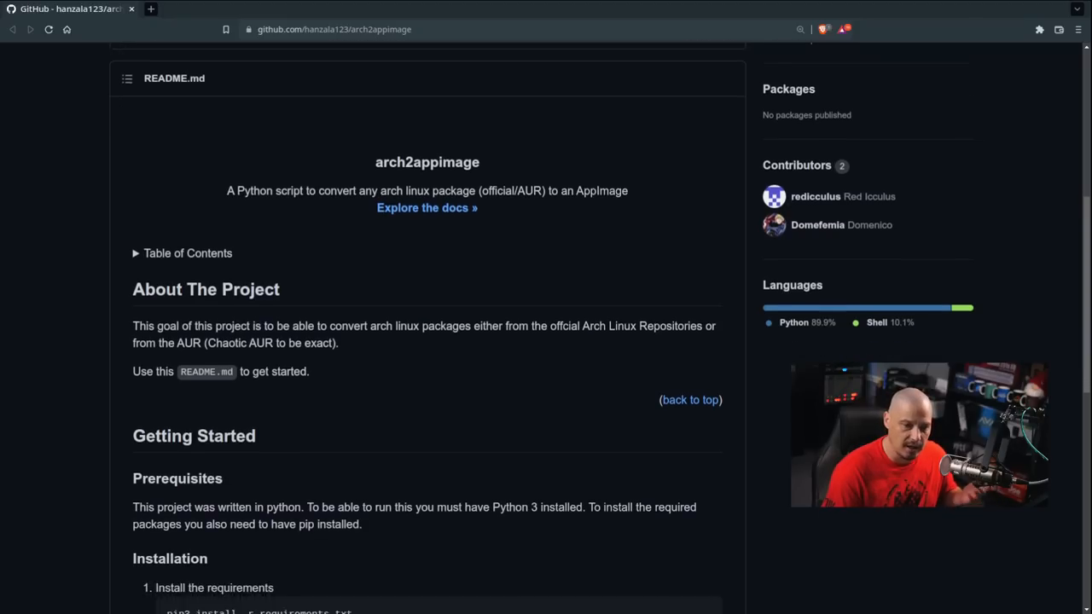
{"action": "scroll", "scroll_direction": "down", "scroll_amount": 3}
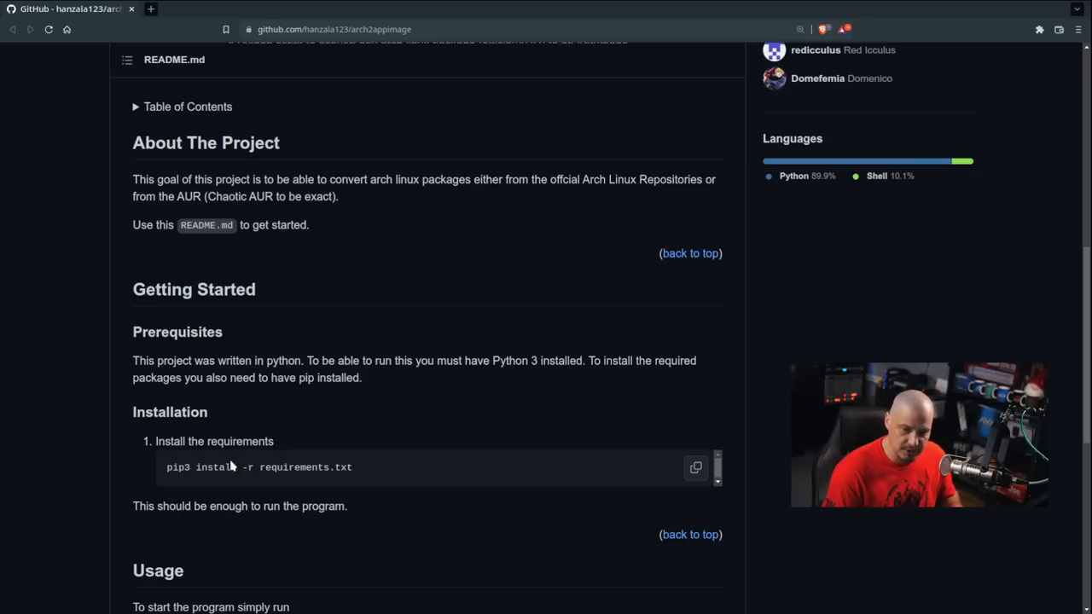
{"action": "mouse_move", "coordinate": [780, 431]}
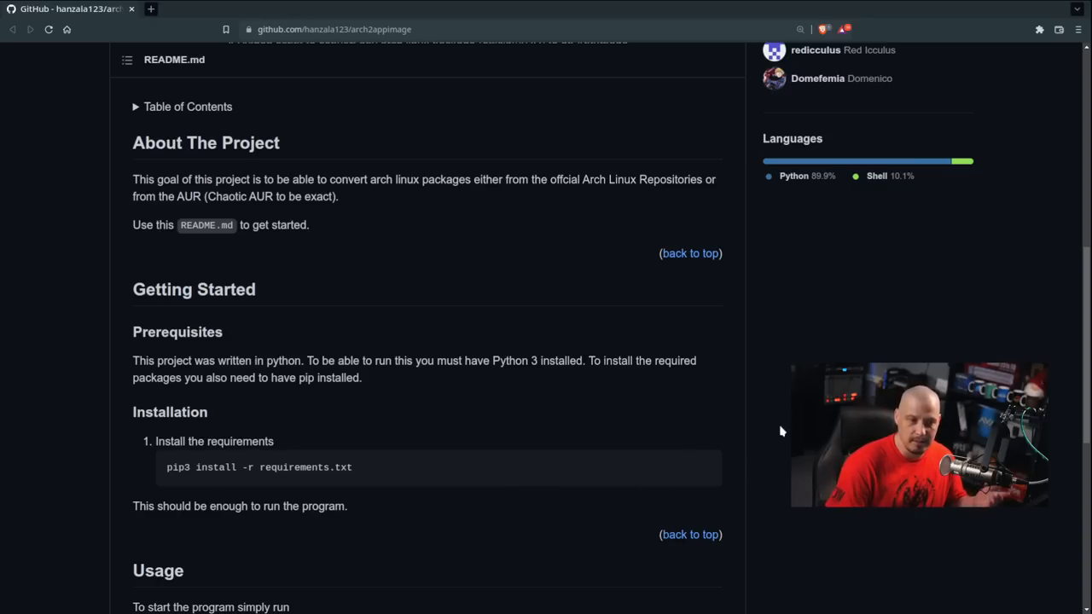
{"action": "scroll", "scroll_direction": "up", "scroll_amount": 3}
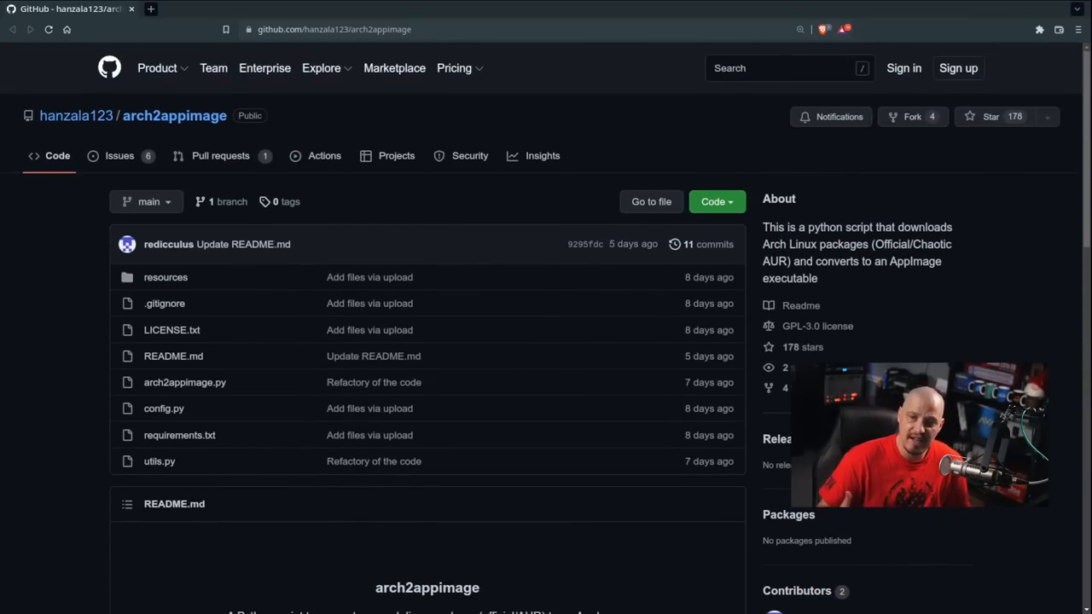
{"action": "mouse_move", "coordinate": [716, 201]}
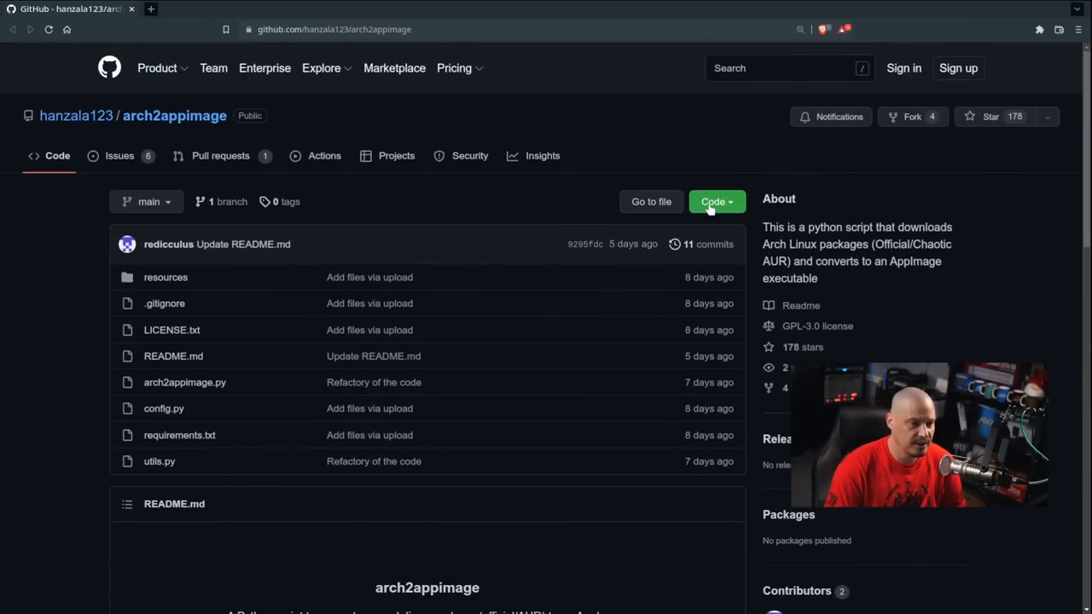
{"action": "left_click", "coordinate": [713, 201]}
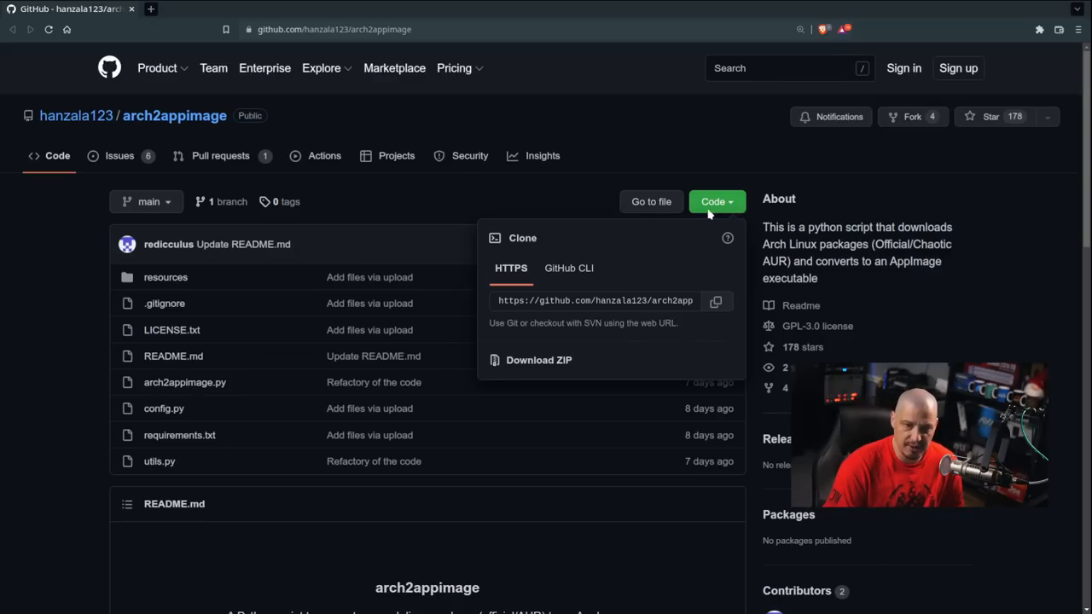
{"action": "left_click", "coordinate": [594, 301]}
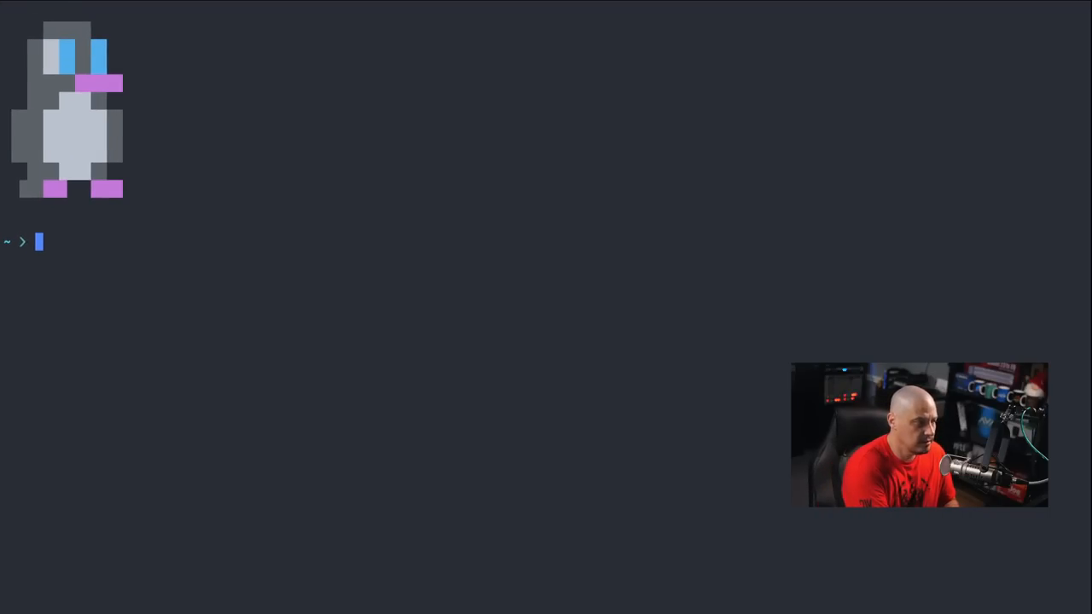
Clone github.com/hanzala123/arch2appimage.git and change into the arch2appimage folder
{"action": "type", "text": "git clone https://github.com/hanzala123/arch2appimage.git"}
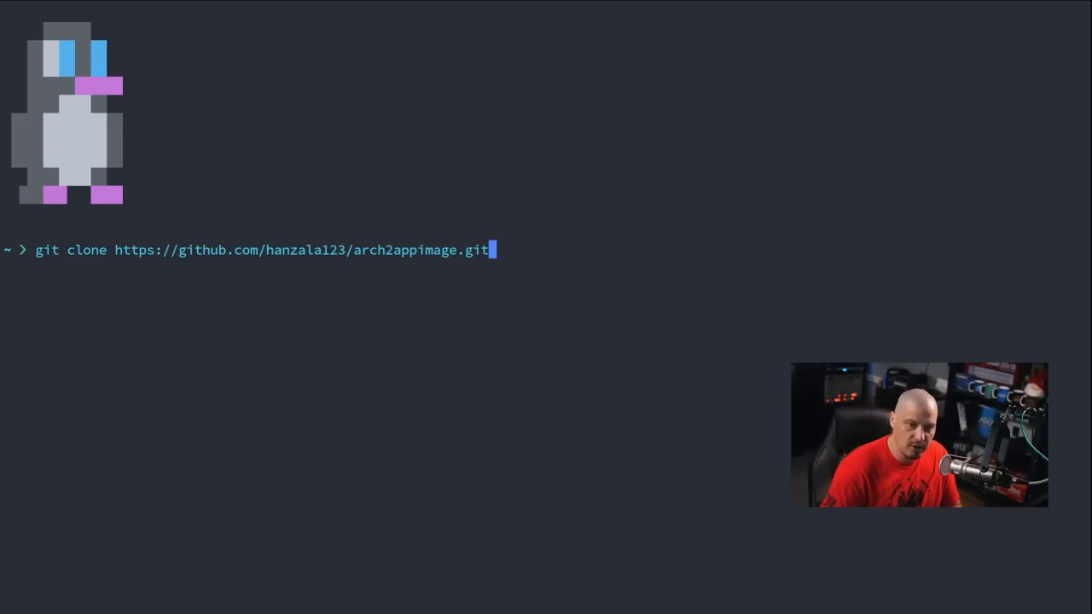
{"action": "key", "text": "Return"}
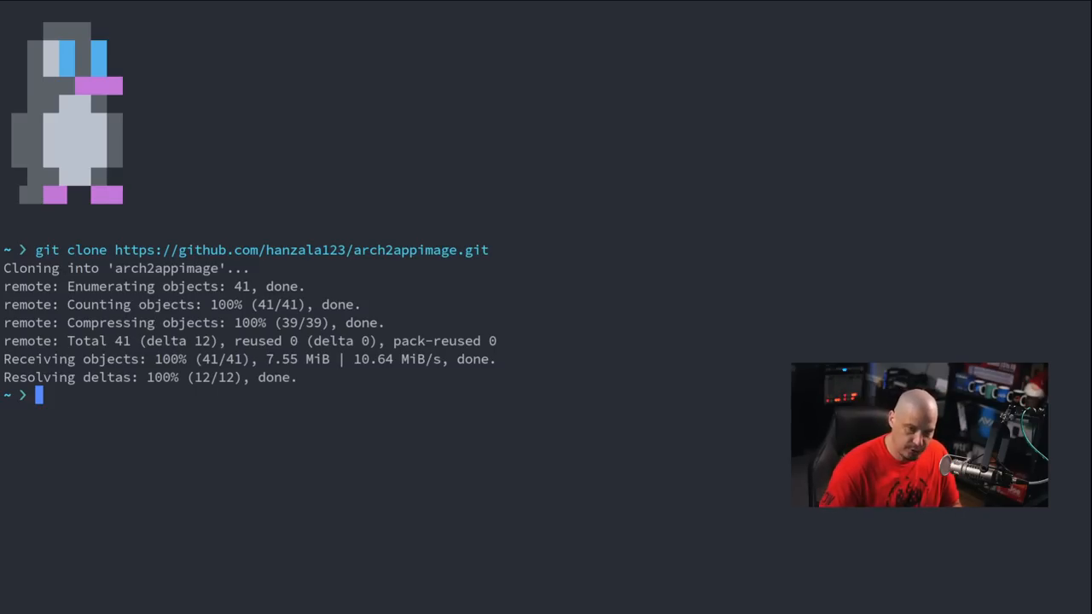
{"action": "type", "text": "cd arch2appimage/"}
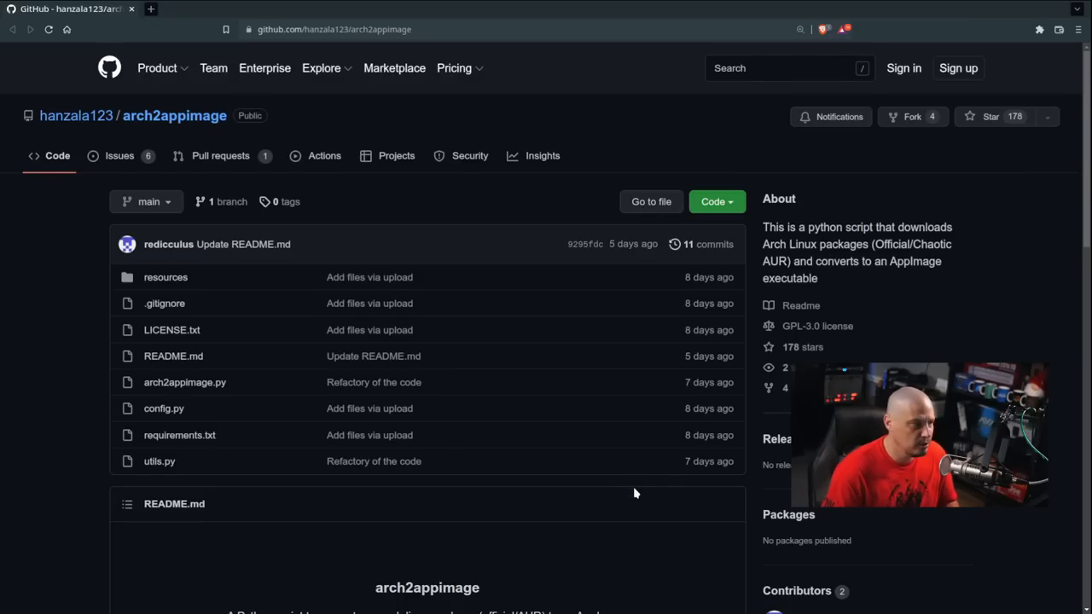
Select the README's 'pip3 install -r requirements.txt' command in the installation section
{"action": "scroll", "scroll_direction": "down", "scroll_amount": 3}
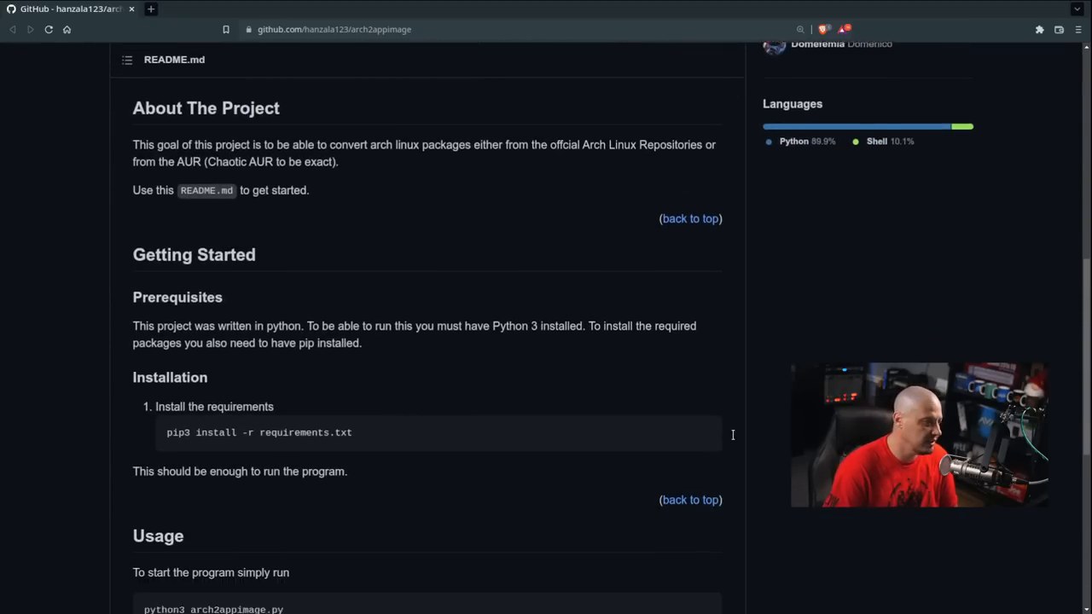
{"action": "scroll", "scroll_direction": "down", "scroll_amount": 3}
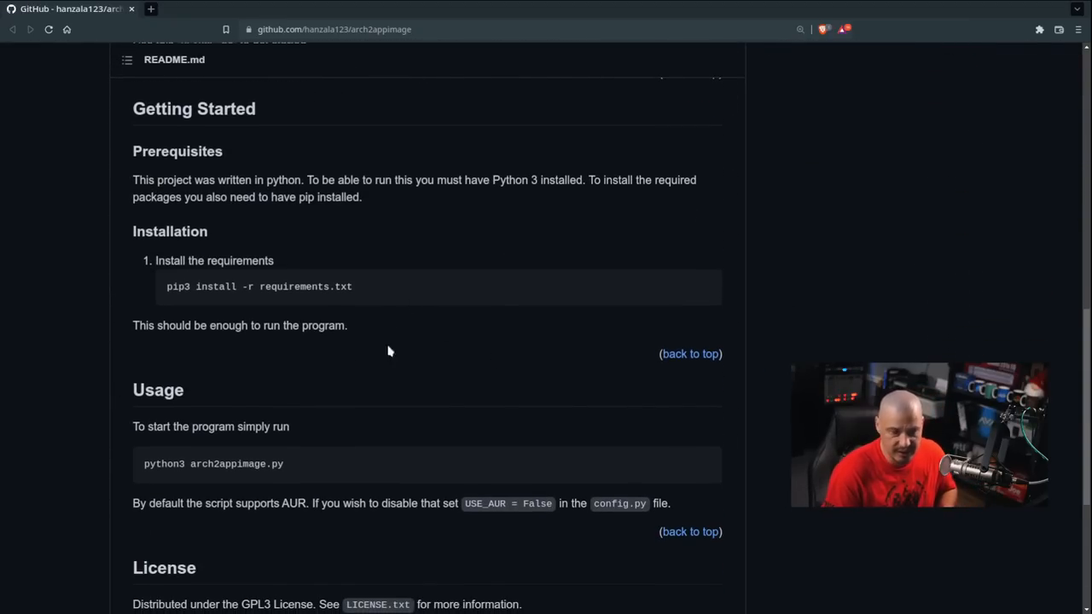
{"action": "mouse_move", "coordinate": [296, 282]}
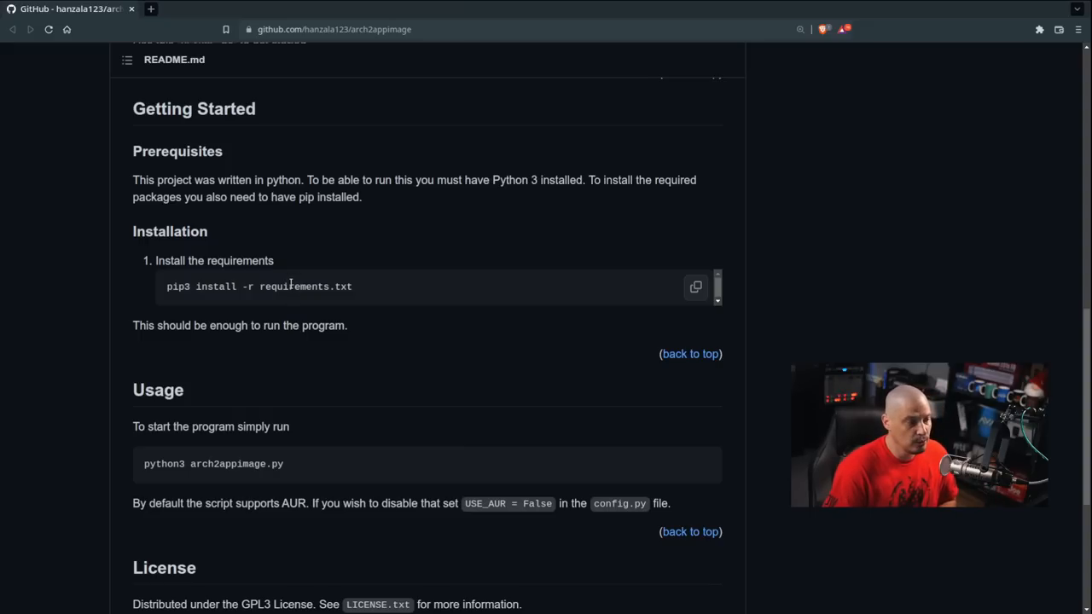
{"action": "triple_click", "coordinate": [256, 287]}
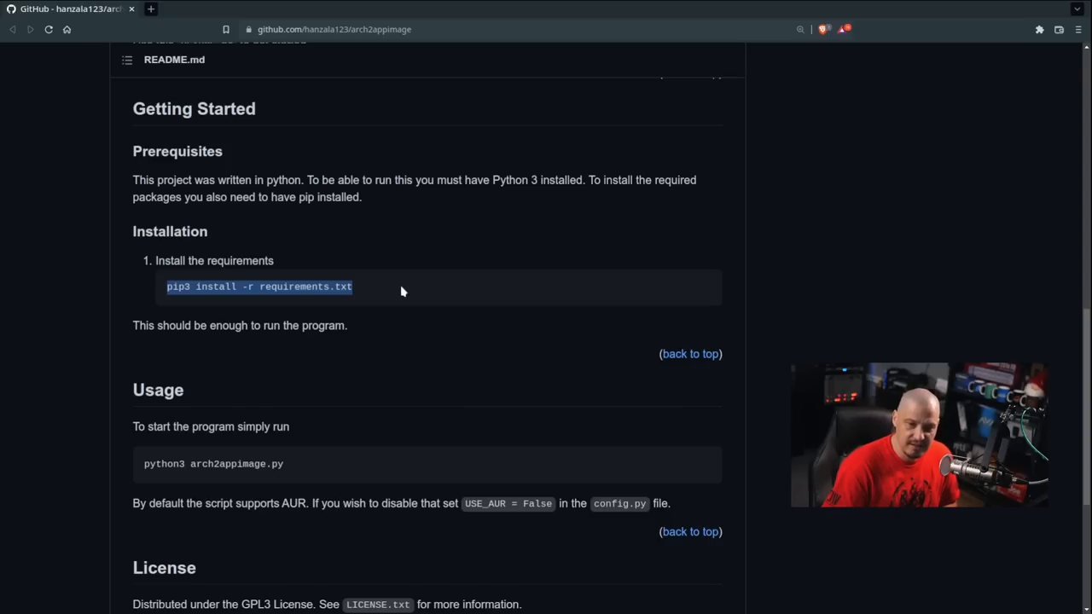
{"action": "mouse_move", "coordinate": [346, 286]}
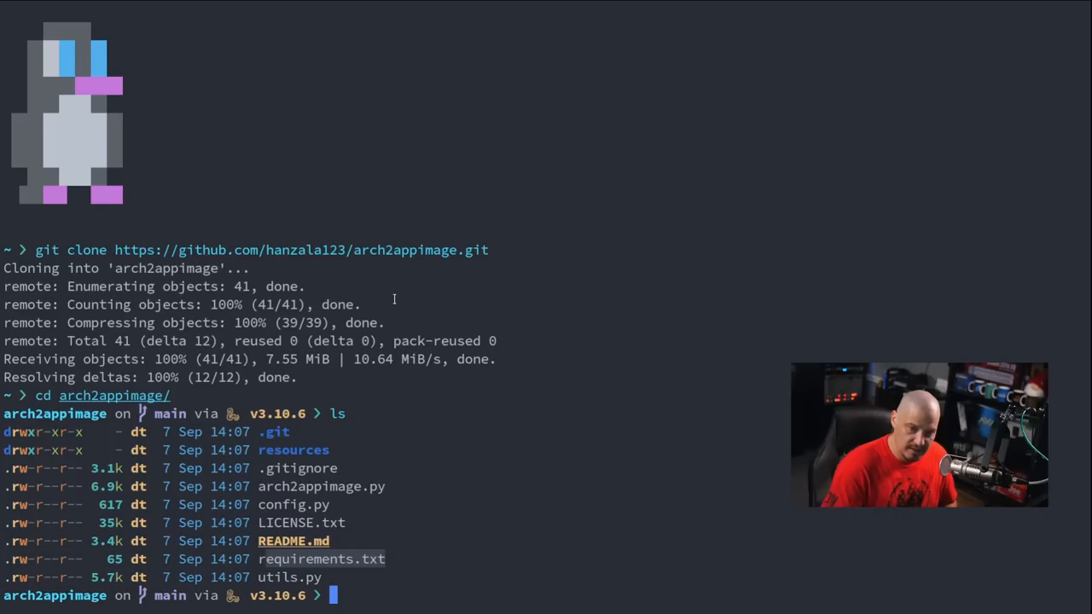
Install requirements with pip3 install -r requirements.txt, check the Python version, and launch arch2appimage.py
{"action": "type", "text": "pip3 install -r requirements.txt"}
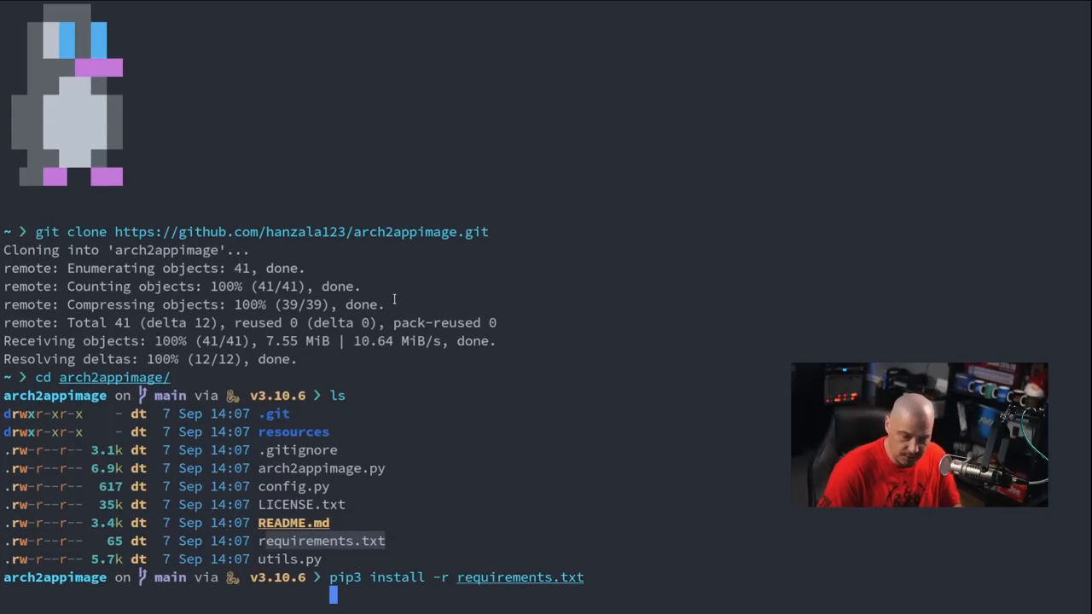
{"action": "key", "text": "Return"}
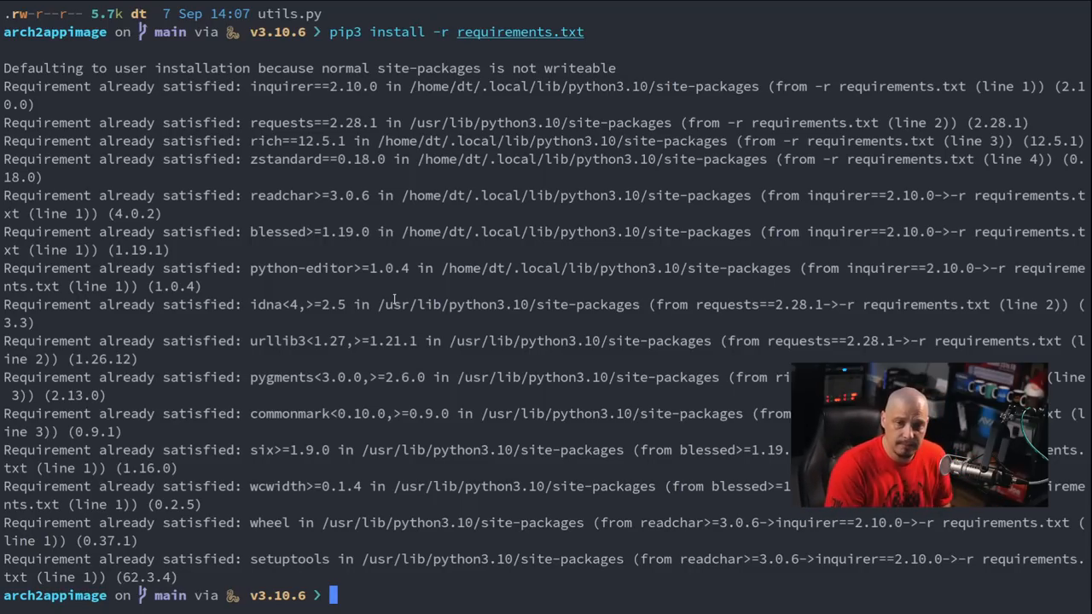
{"action": "type", "text": "python --version"}
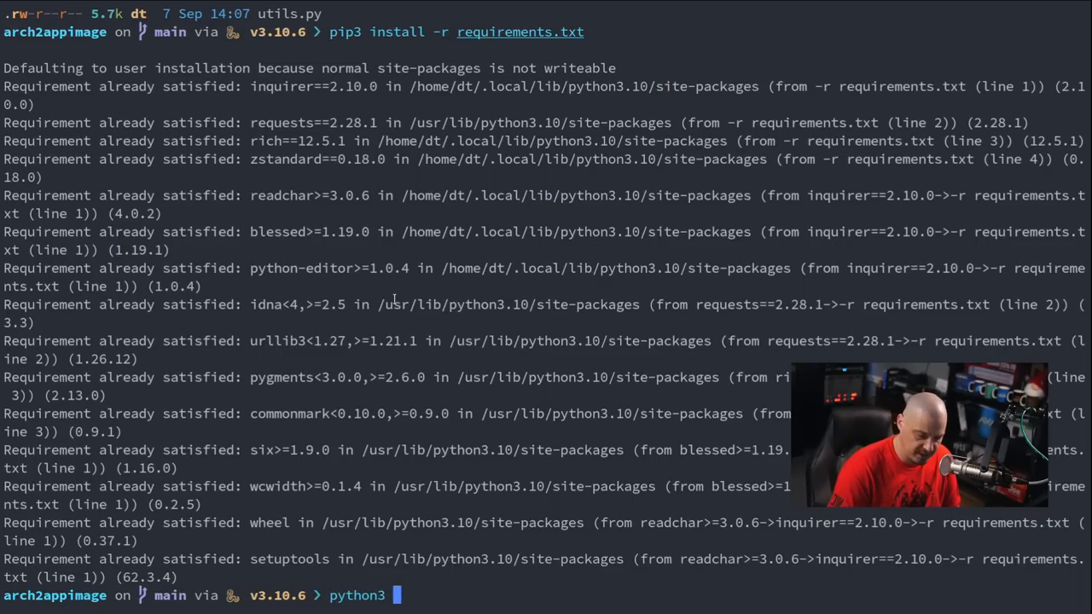
{"action": "type", "text": "arch2appimage.py"}
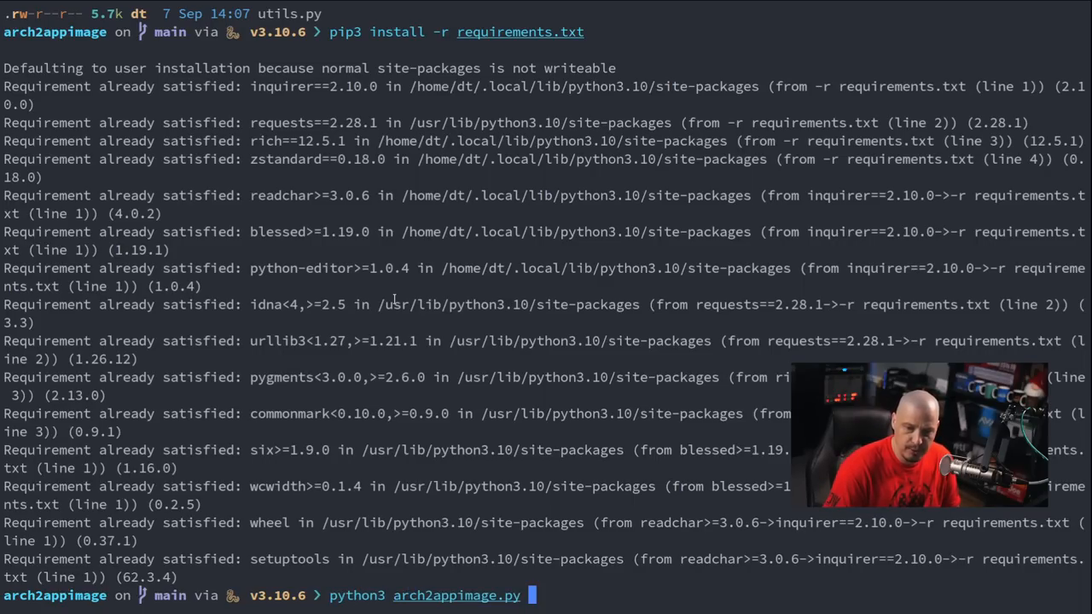
{"action": "key", "text": "Return"}
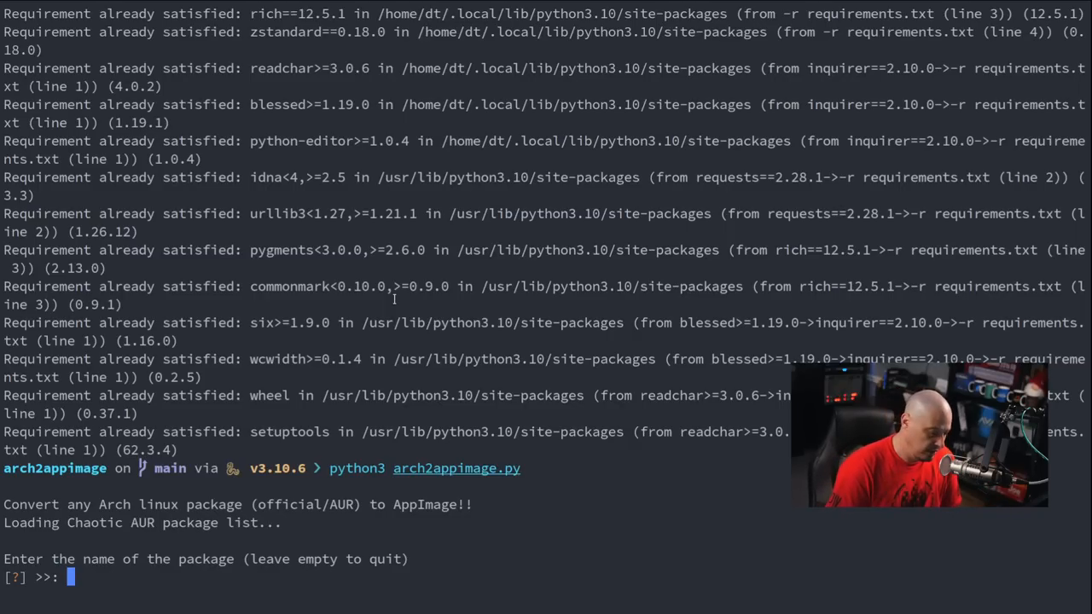
Enter peazip as the package name and choose peazip-qt5 from the results
{"action": "type", "text": "pe"}
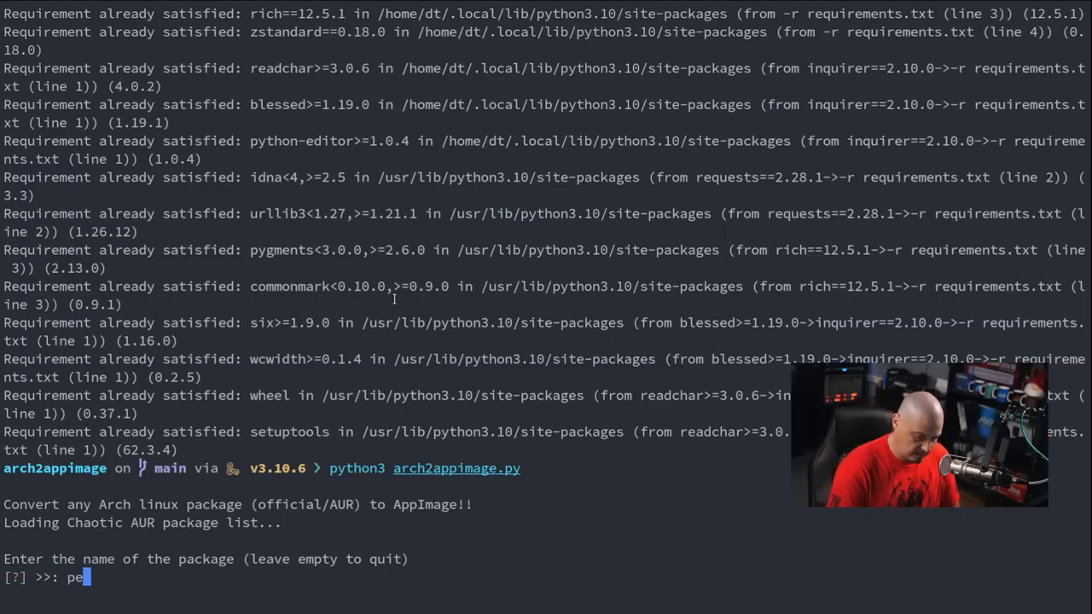
{"action": "type", "text": "azip"}
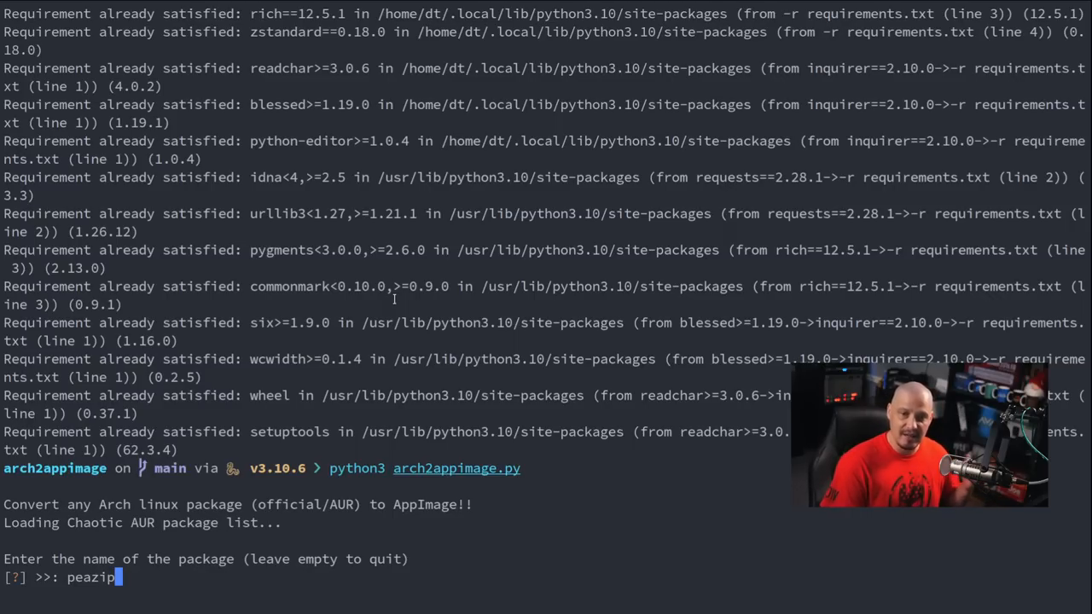
{"action": "key", "text": "Return"}
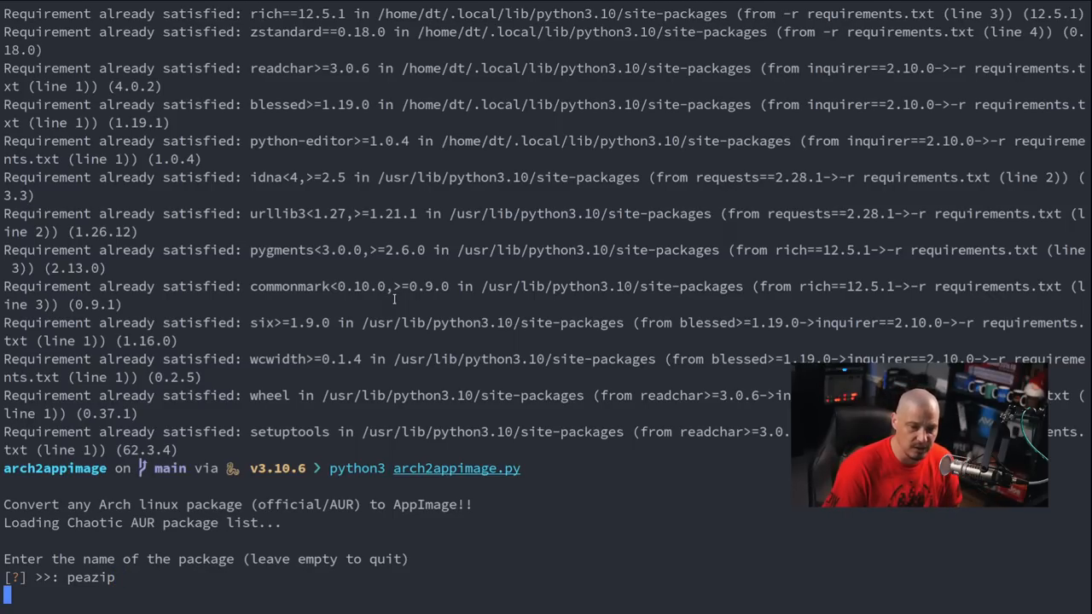
{"action": "key", "text": "Return"}
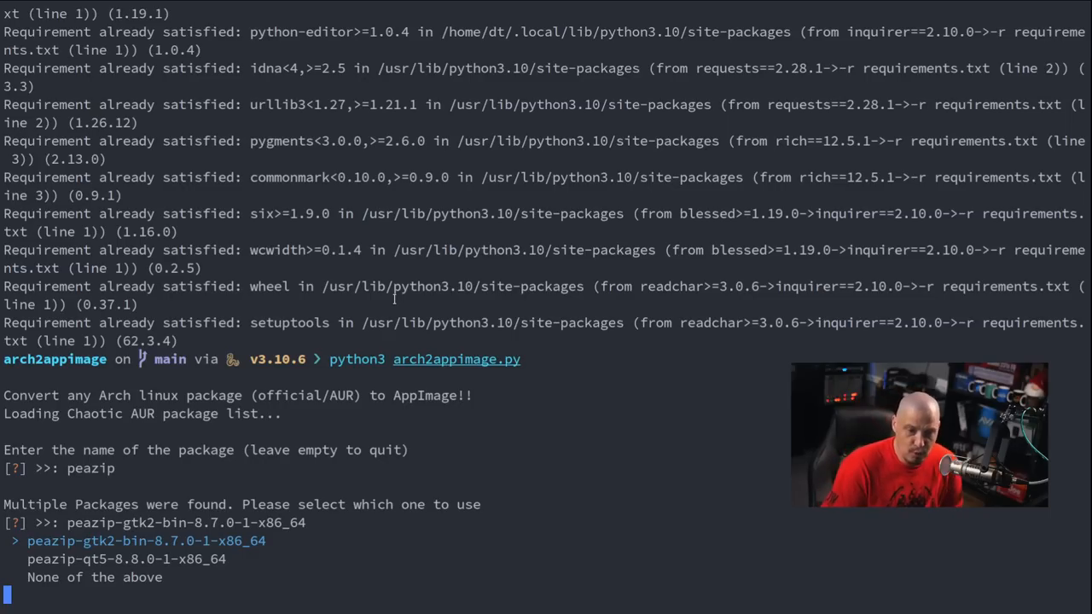
{"action": "key", "text": "Down"}
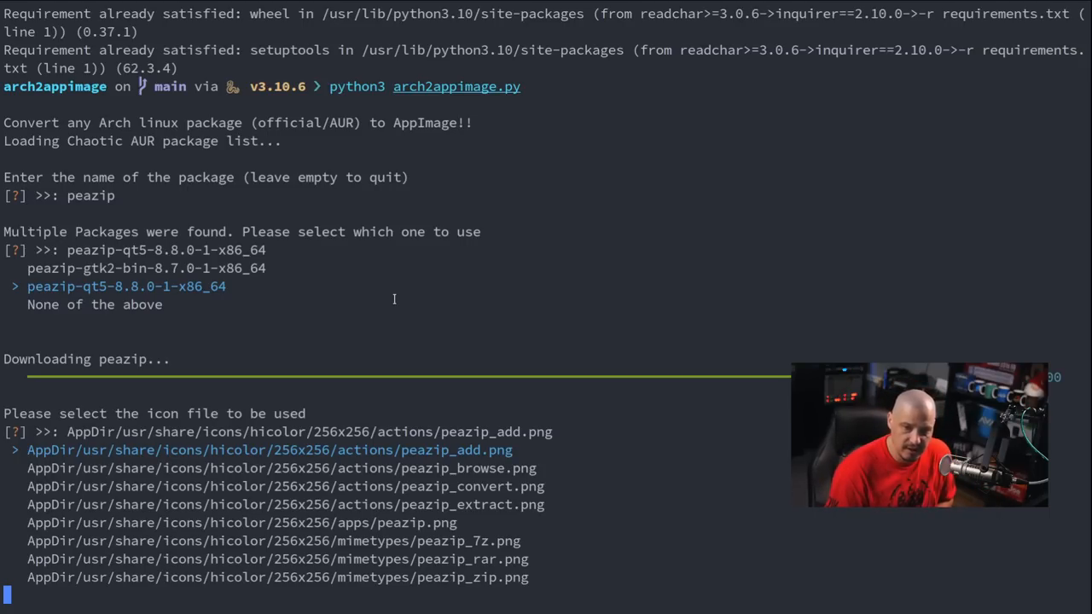
Accept the peazip_add icon, download dependencies without extra packages, and answer the rebuild prompt
{"action": "key", "text": "down"}
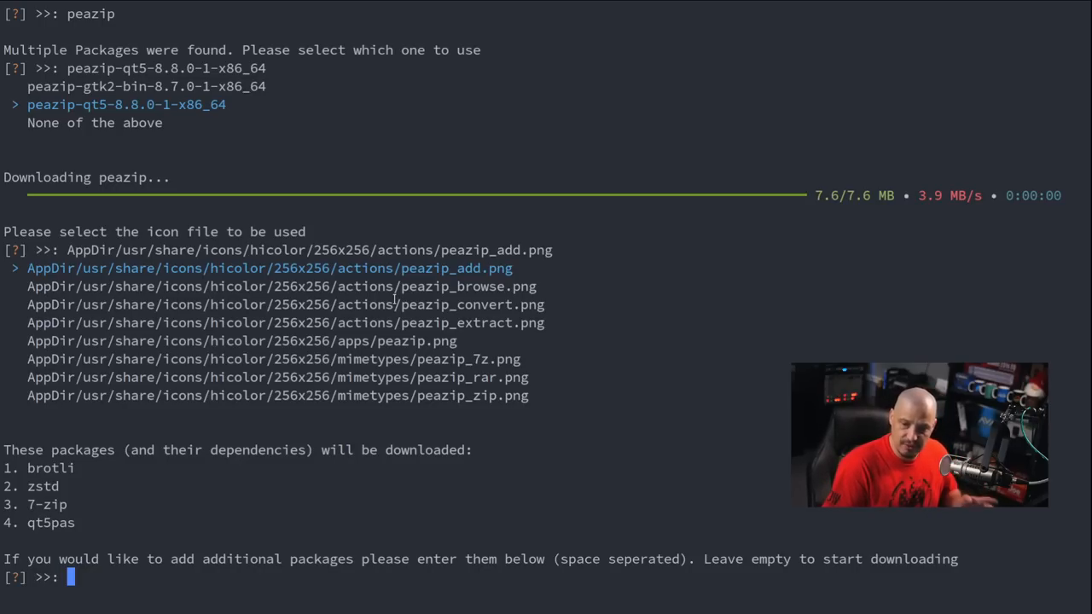
{"action": "key", "text": "Return"}
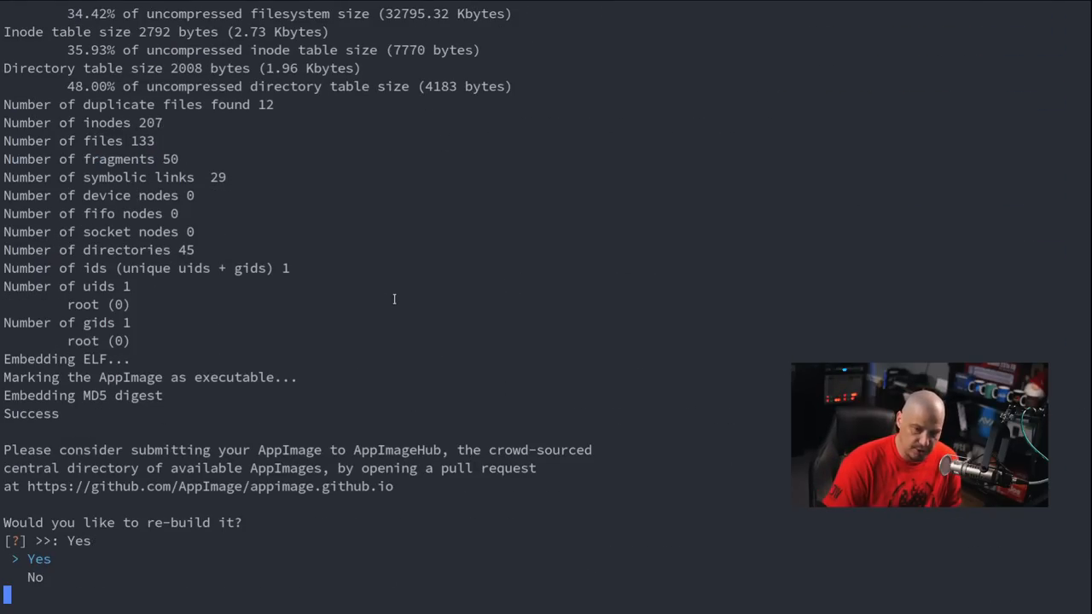
{"action": "key", "text": "Down"}
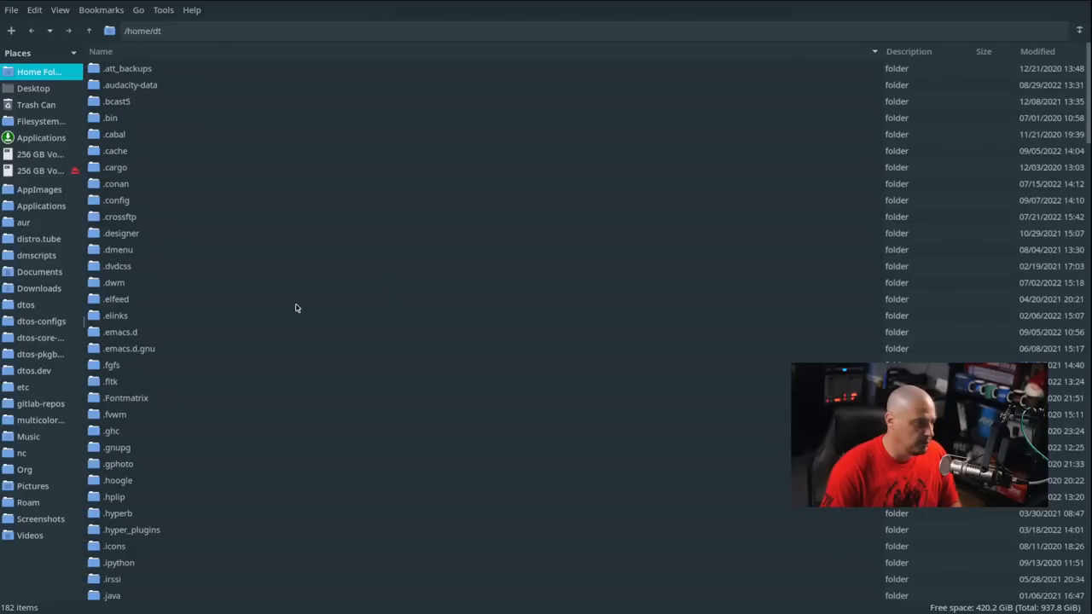
Browse arch2appimage's AppDir and out folders and select the built peazip-x86_64.AppImage
{"action": "scroll", "scroll_direction": "down", "scroll_amount": 3}
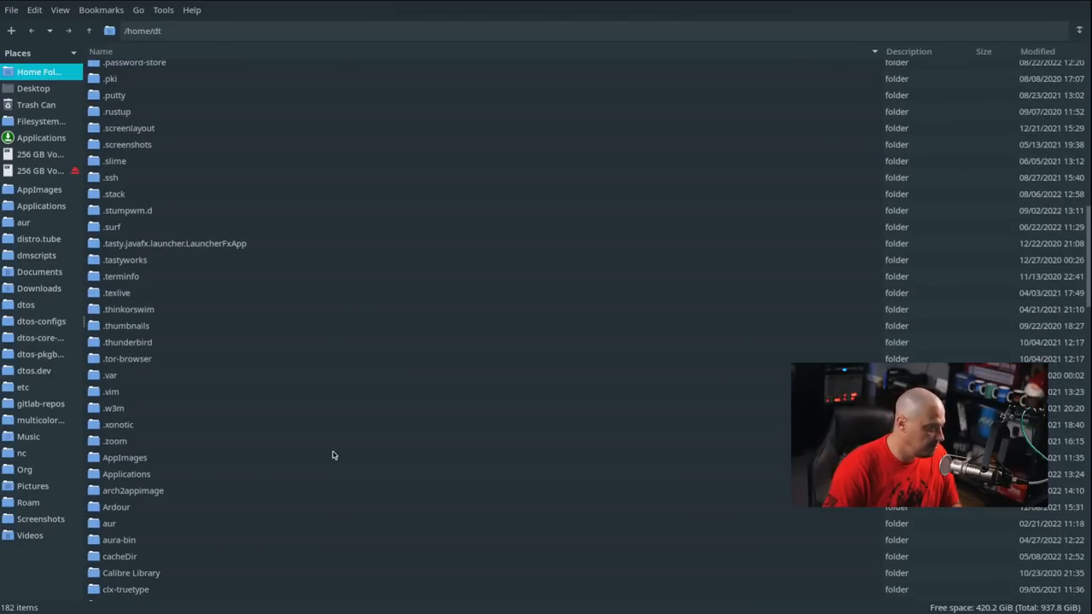
{"action": "scroll", "scroll_direction": "down", "scroll_amount": 3}
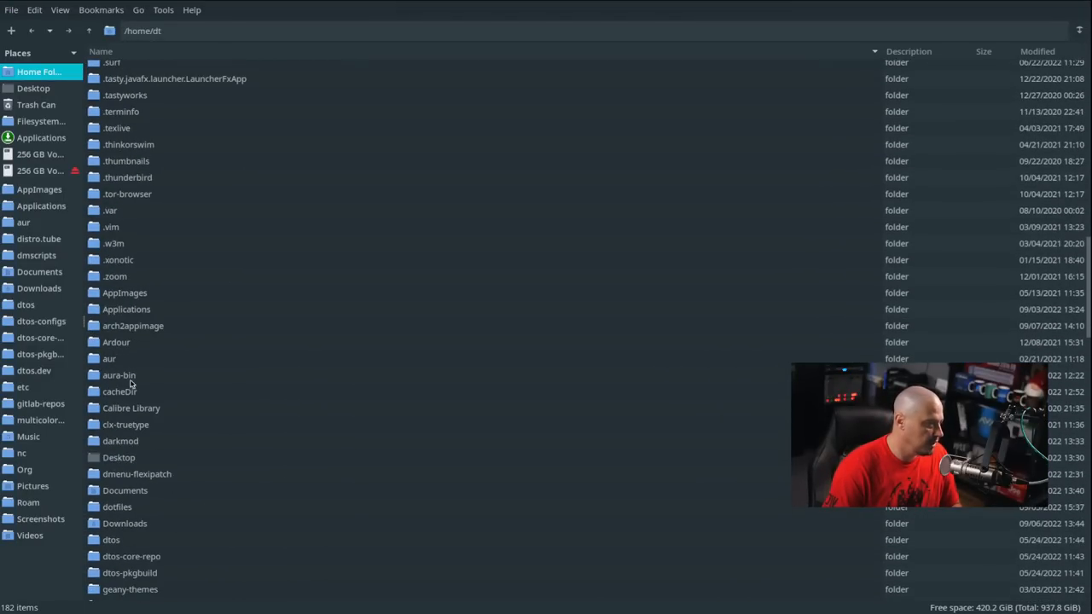
{"action": "double_click", "coordinate": [133, 325]}
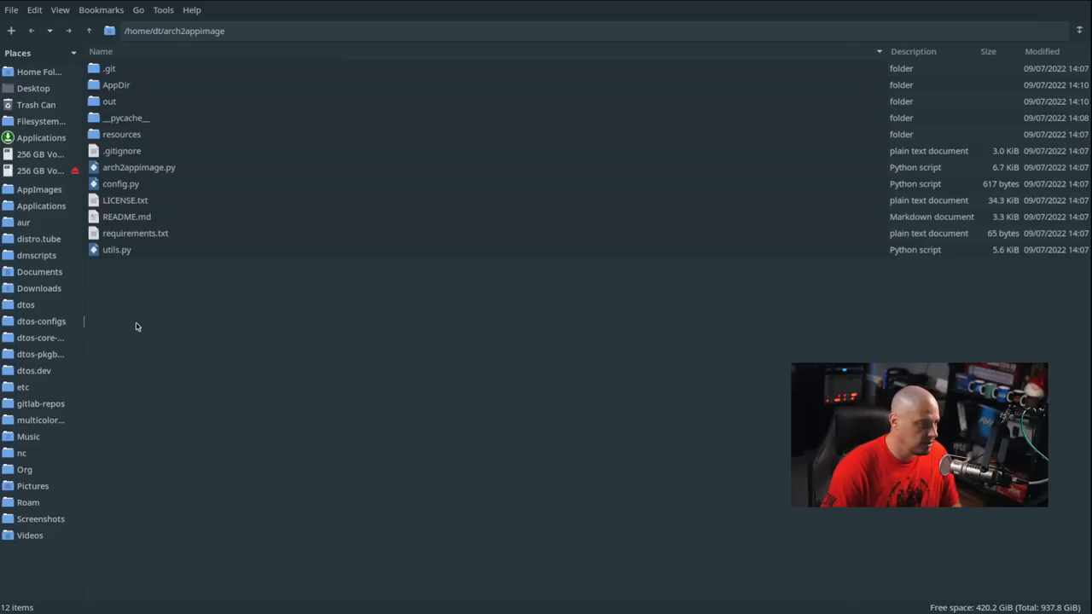
{"action": "mouse_move", "coordinate": [128, 150]}
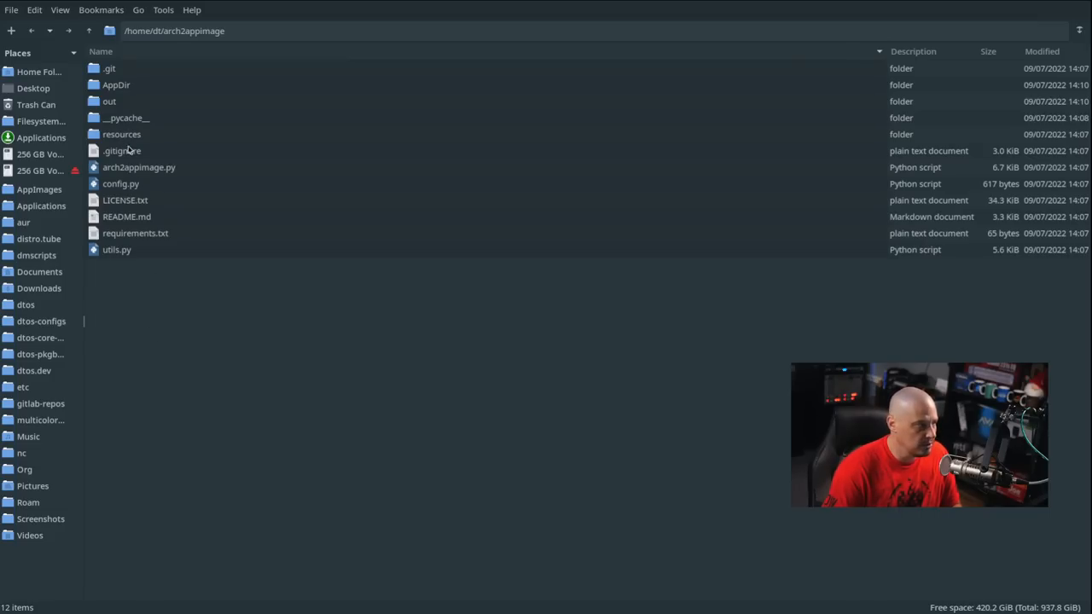
{"action": "mouse_move", "coordinate": [125, 85]}
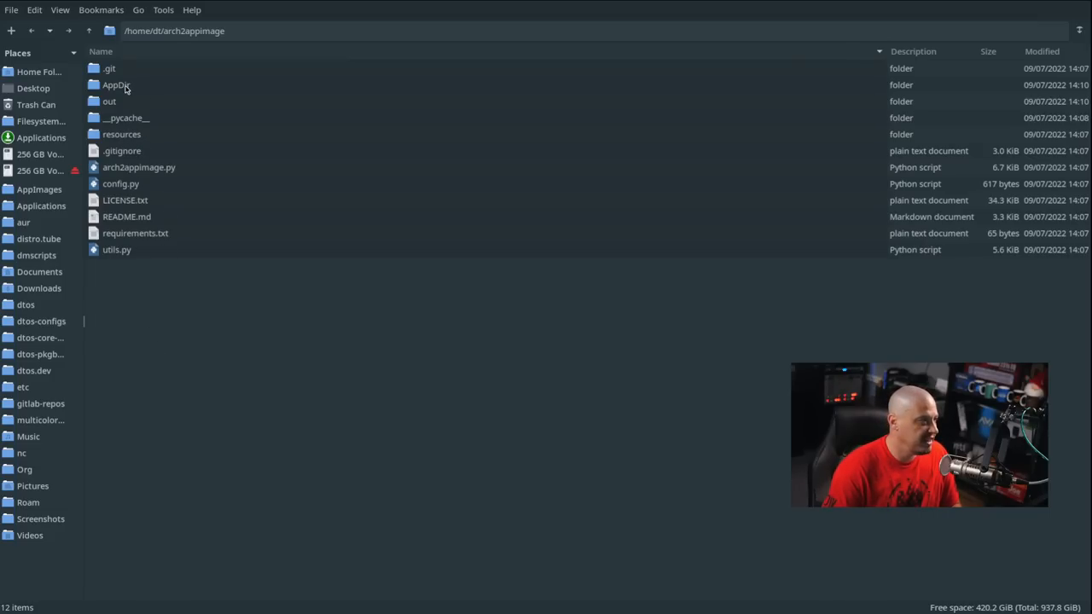
{"action": "double_click", "coordinate": [115, 85]}
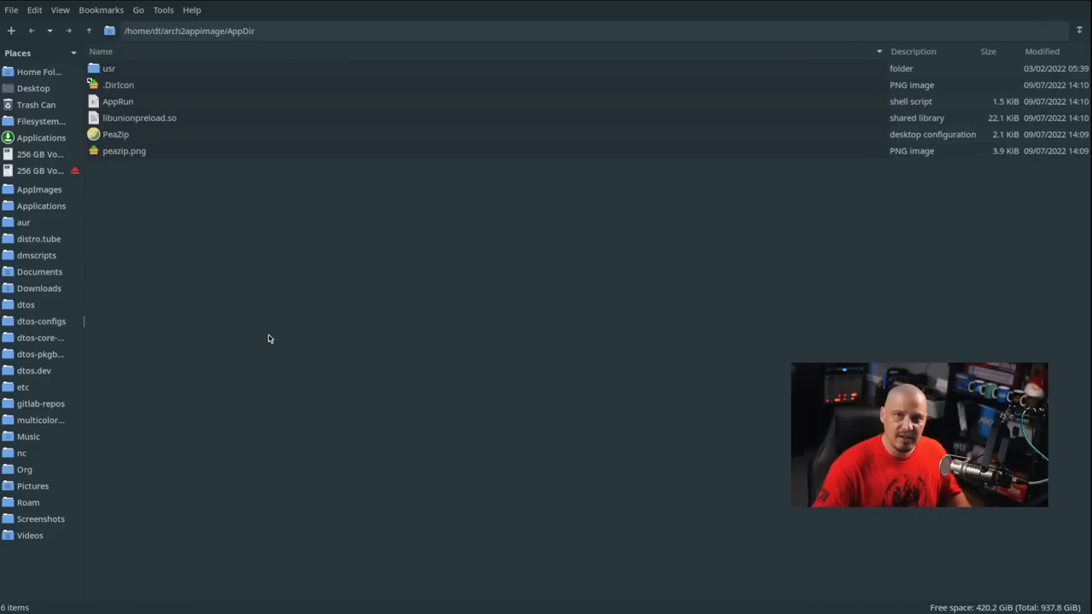
{"action": "mouse_move", "coordinate": [248, 317]}
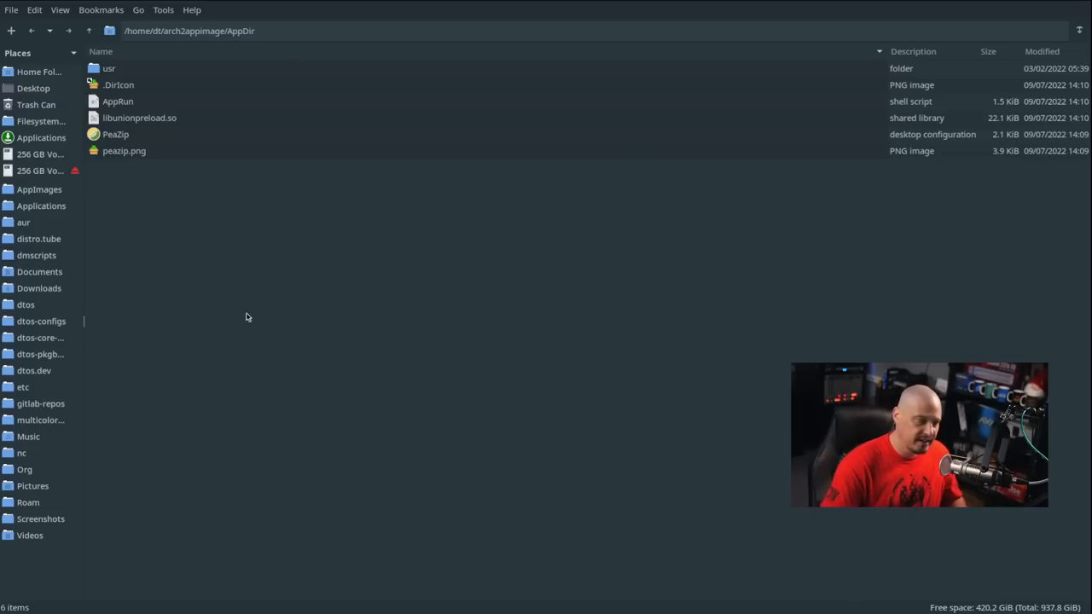
{"action": "mouse_move", "coordinate": [89, 31]}
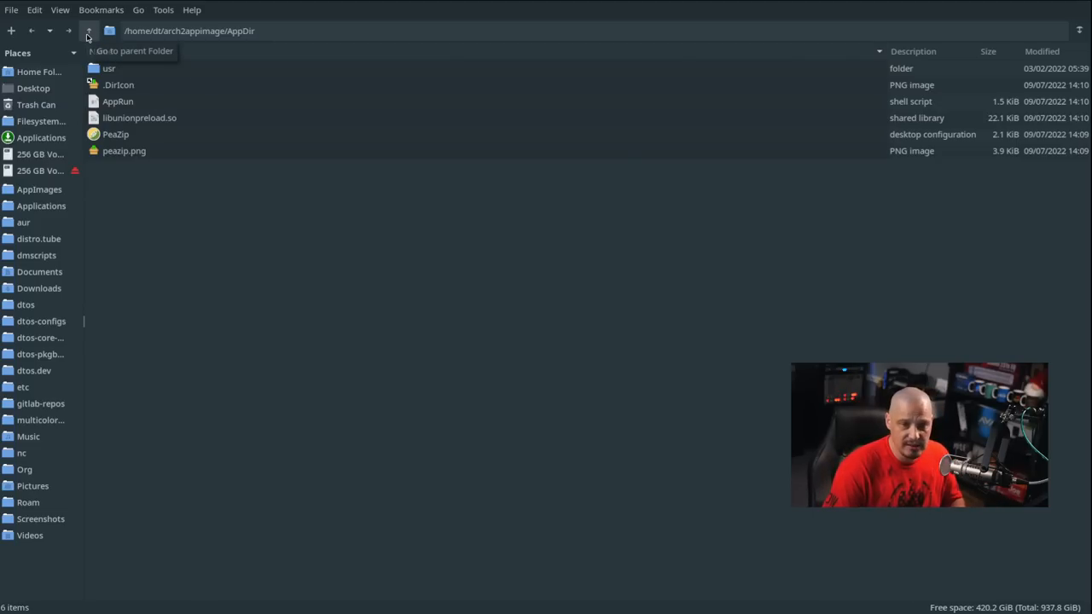
{"action": "left_click", "coordinate": [88, 30]}
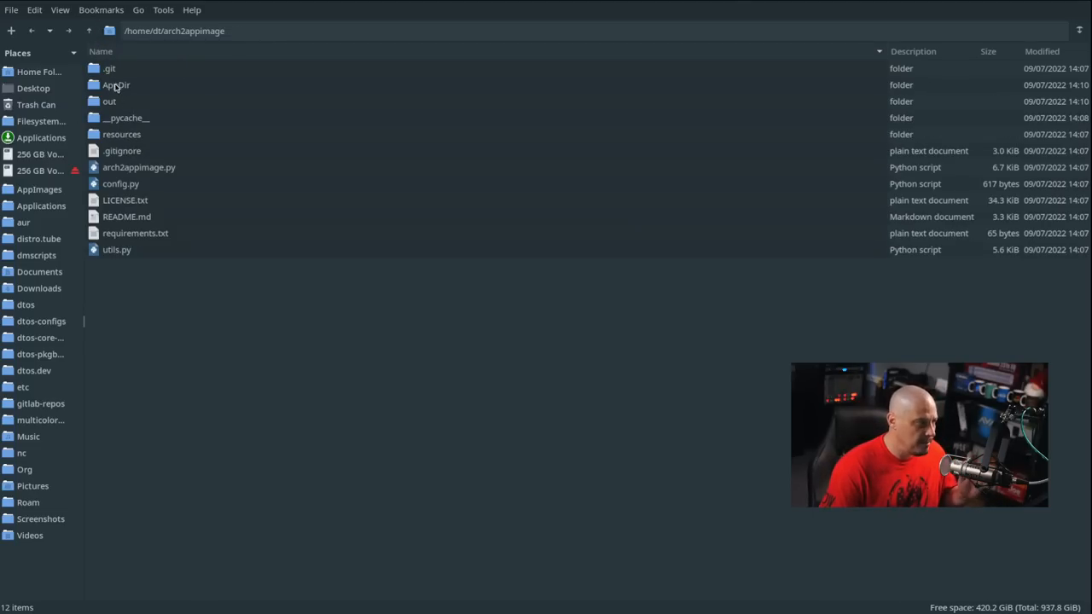
{"action": "double_click", "coordinate": [109, 101]}
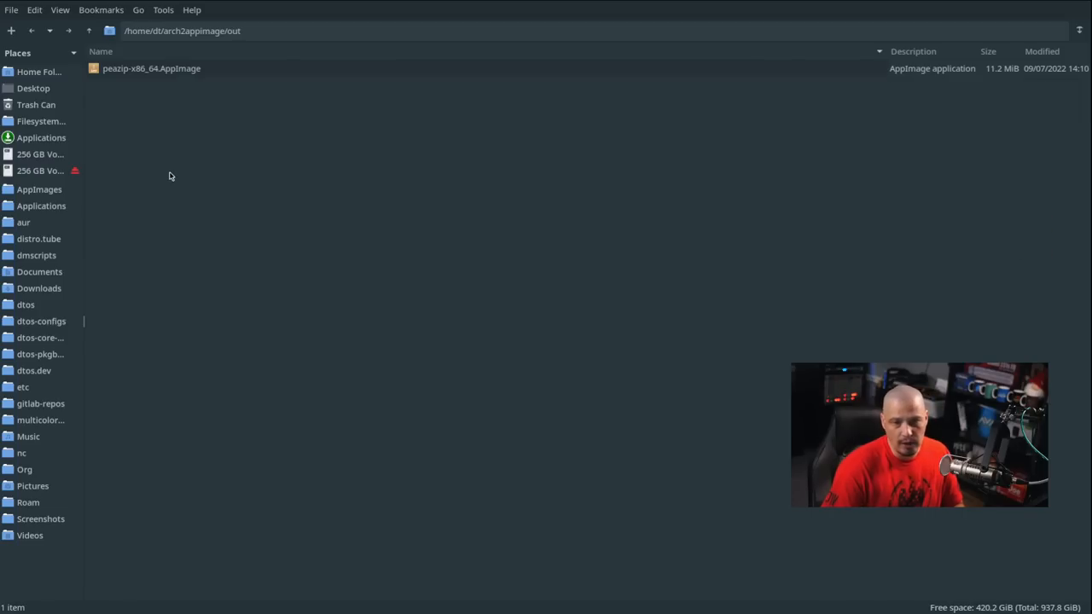
{"action": "left_click", "coordinate": [151, 69]}
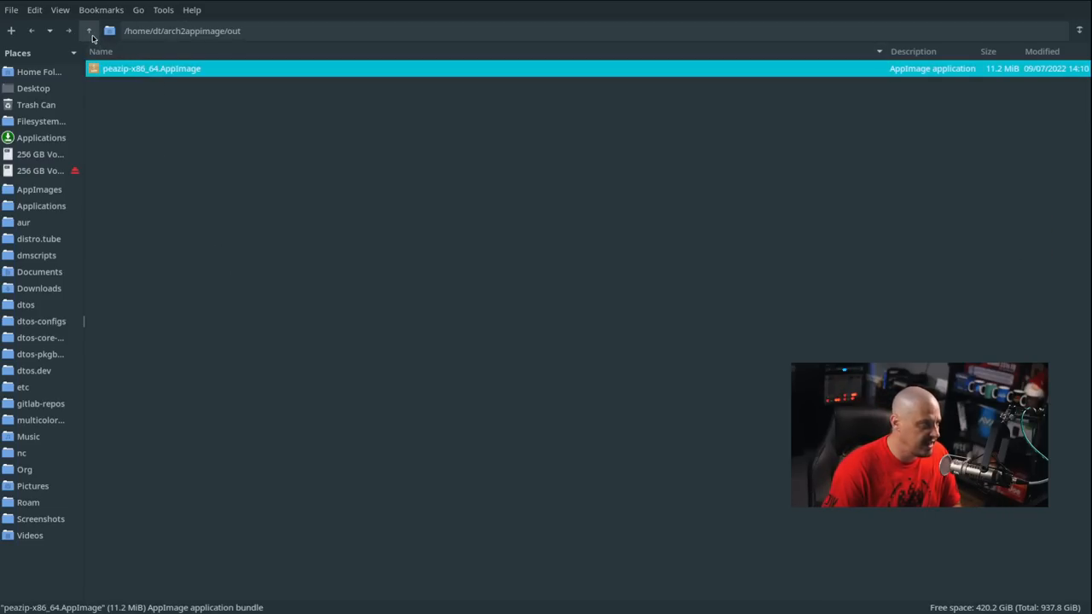
{"action": "left_click", "coordinate": [88, 31]}
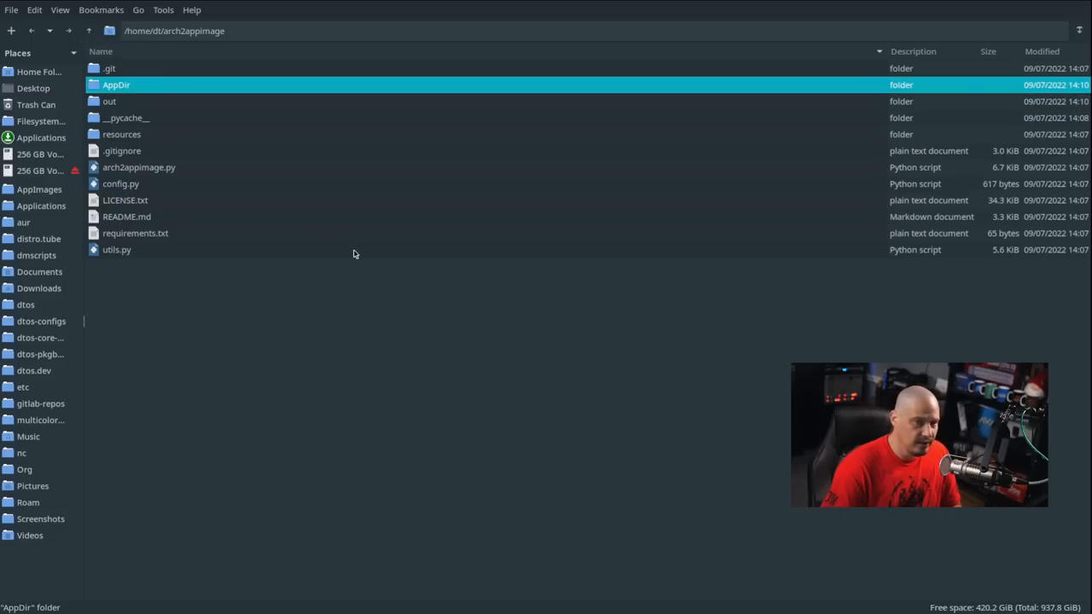
{"action": "mouse_move", "coordinate": [491, 559]}
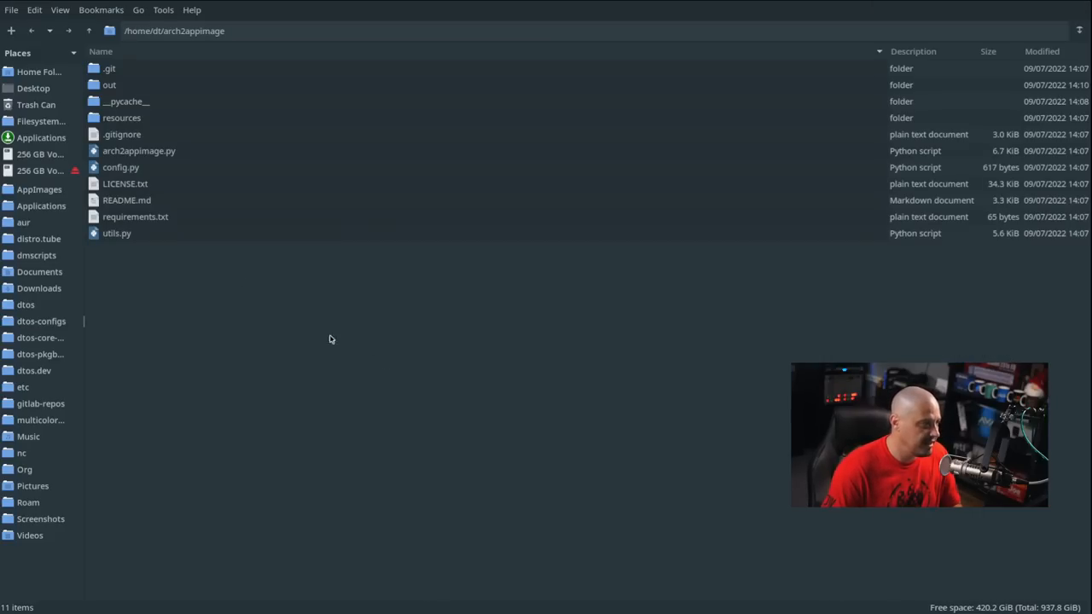
Run peazip-x86_64.AppImage from the out folder and choose 'Integrate and run'
{"action": "left_click", "coordinate": [109, 85]}
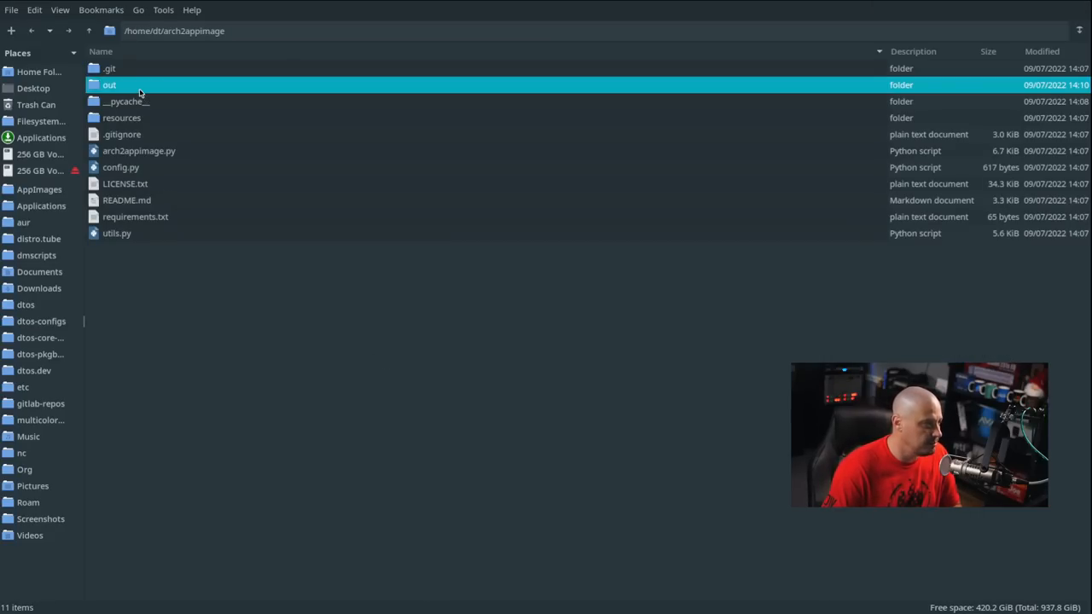
{"action": "double_click", "coordinate": [109, 85]}
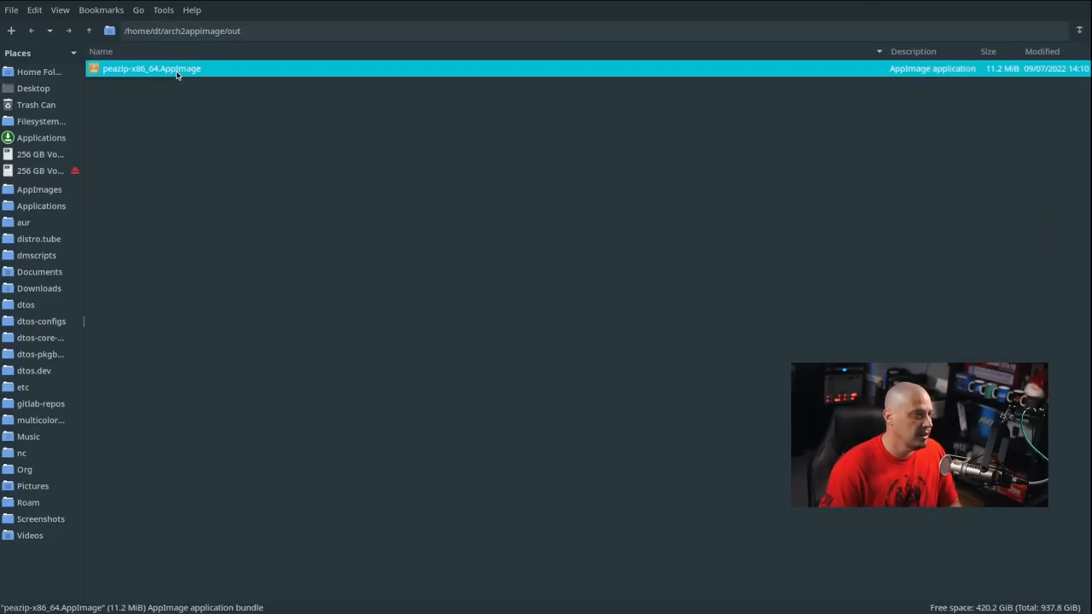
{"action": "double_click", "coordinate": [151, 68]}
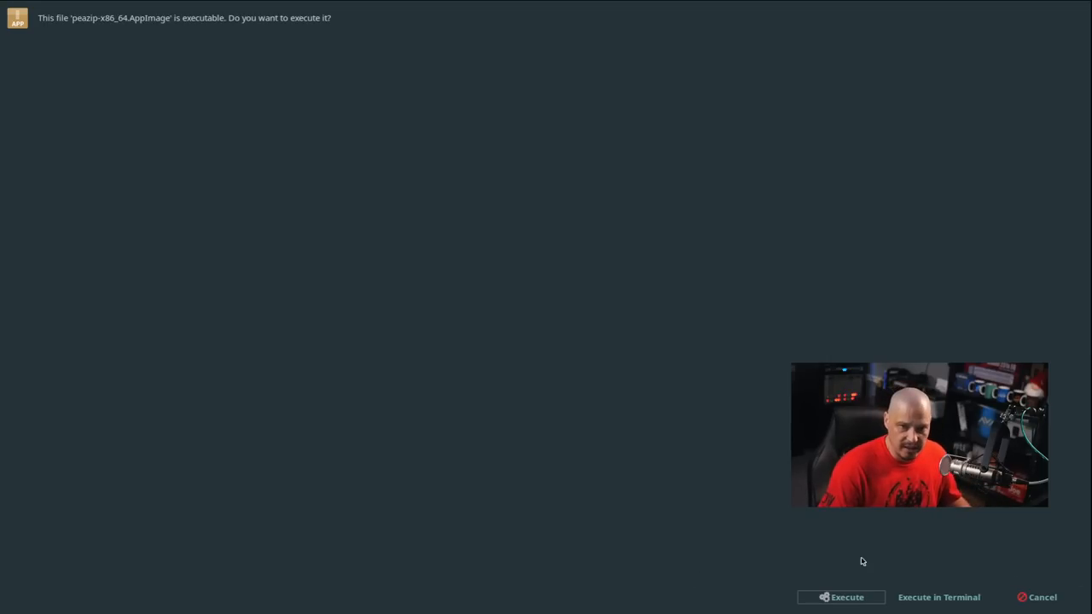
{"action": "left_click", "coordinate": [840, 598]}
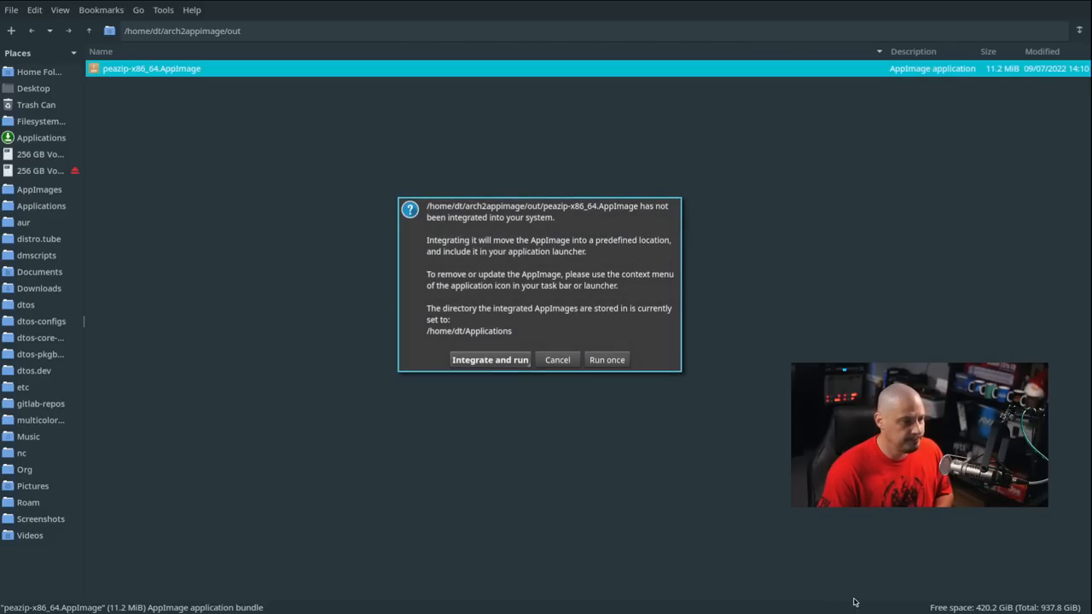
{"action": "mouse_move", "coordinate": [609, 470]}
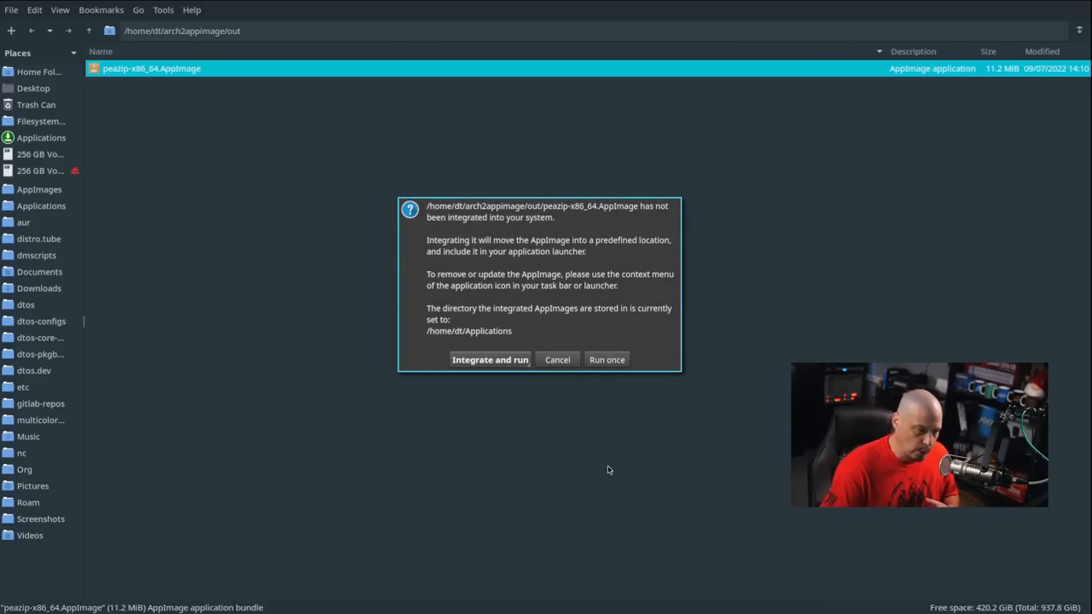
{"action": "mouse_move", "coordinate": [490, 359]}
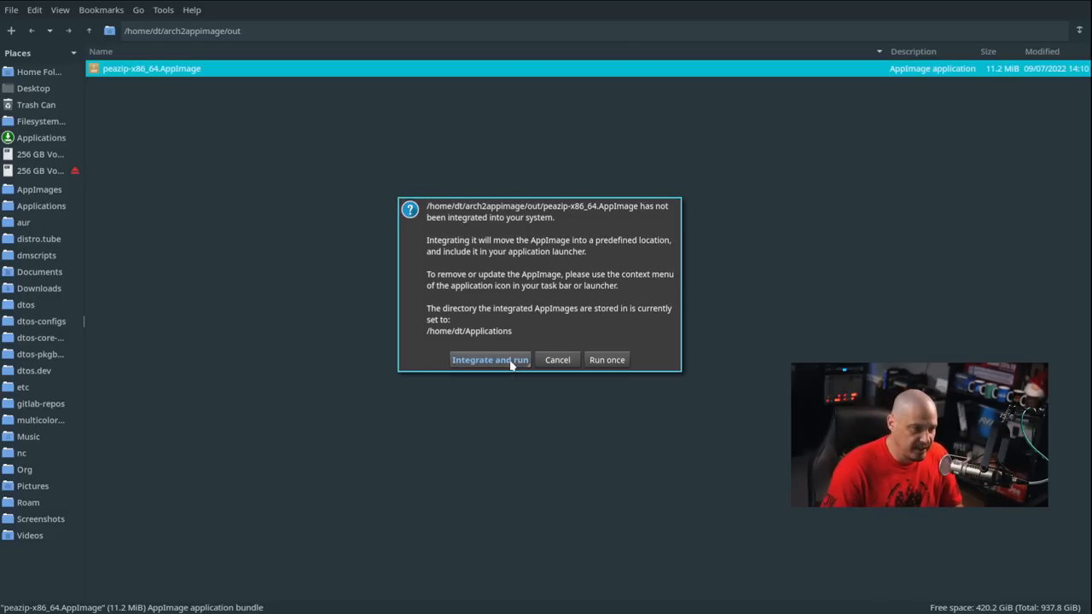
{"action": "left_click", "coordinate": [490, 359]}
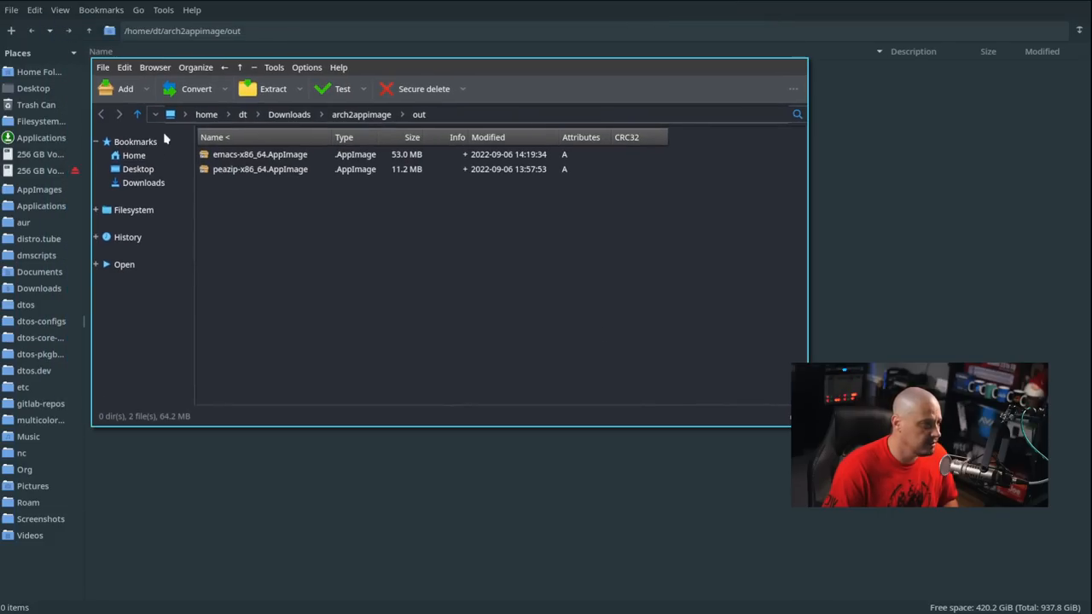
Navigate PeaZip to the home/dt folder and close the archiver window
{"action": "left_click", "coordinate": [258, 113]}
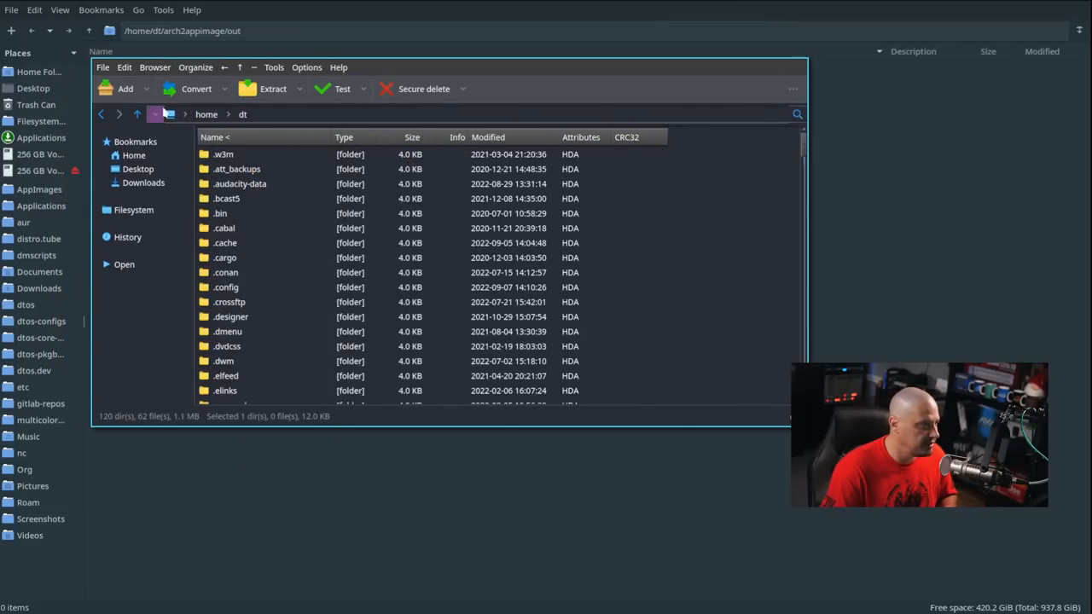
{"action": "left_click", "coordinate": [155, 67]}
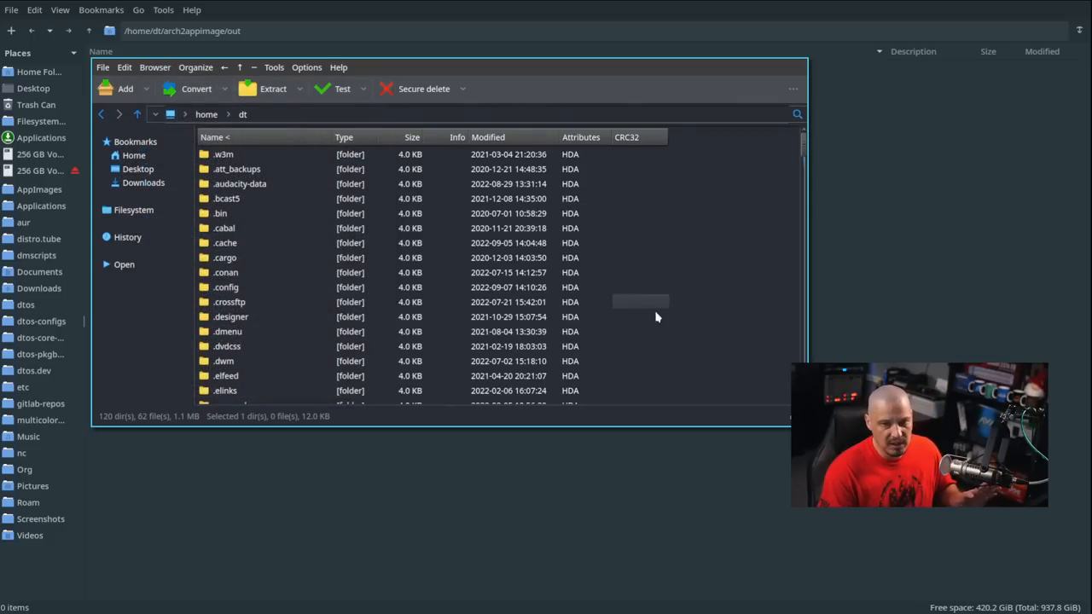
{"action": "mouse_move", "coordinate": [740, 273]}
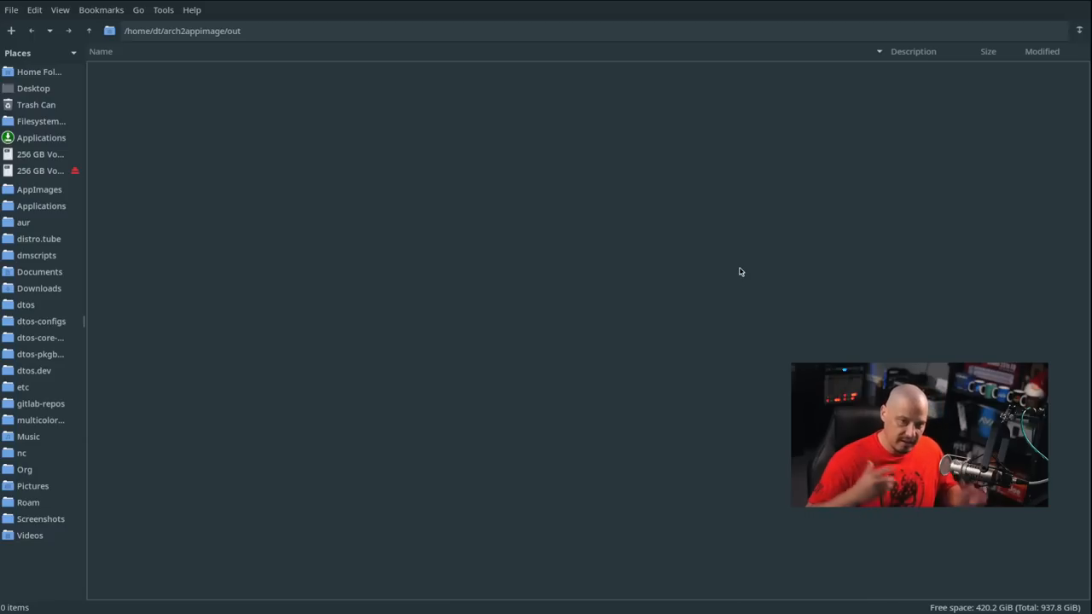
{"action": "mouse_move", "coordinate": [749, 251]}
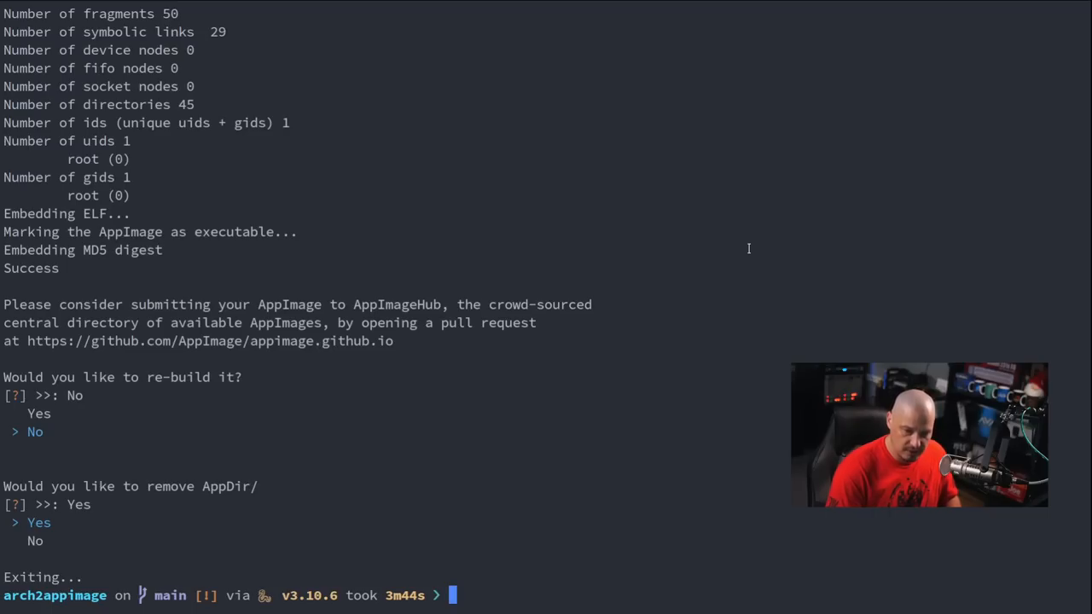
Relaunch python3 arch2appimage.py and enter emacs as the package name
{"action": "type", "text": "python3 arch2appimage.py"}
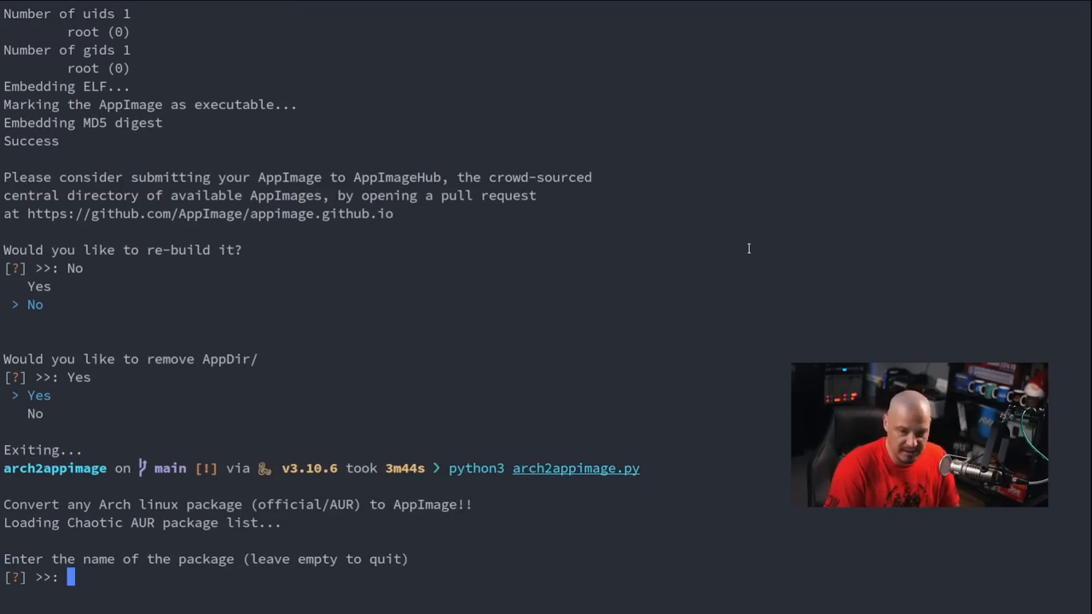
{"action": "type", "text": "emacs"}
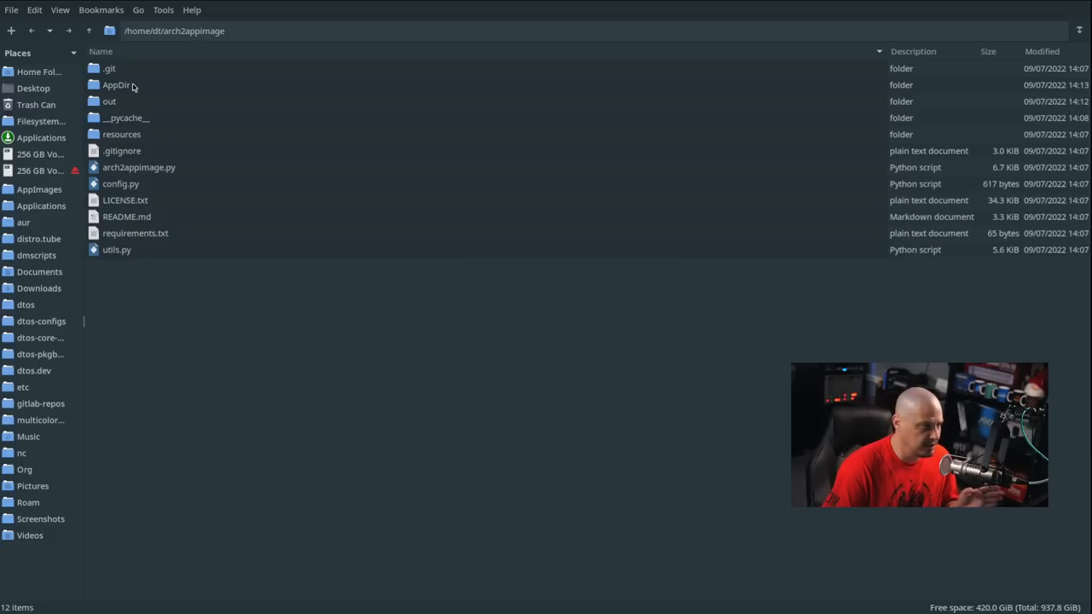
Browse to AppDir/usr/share/applications and open the Emacs desktop entry with Neovim
{"action": "double_click", "coordinate": [117, 84]}
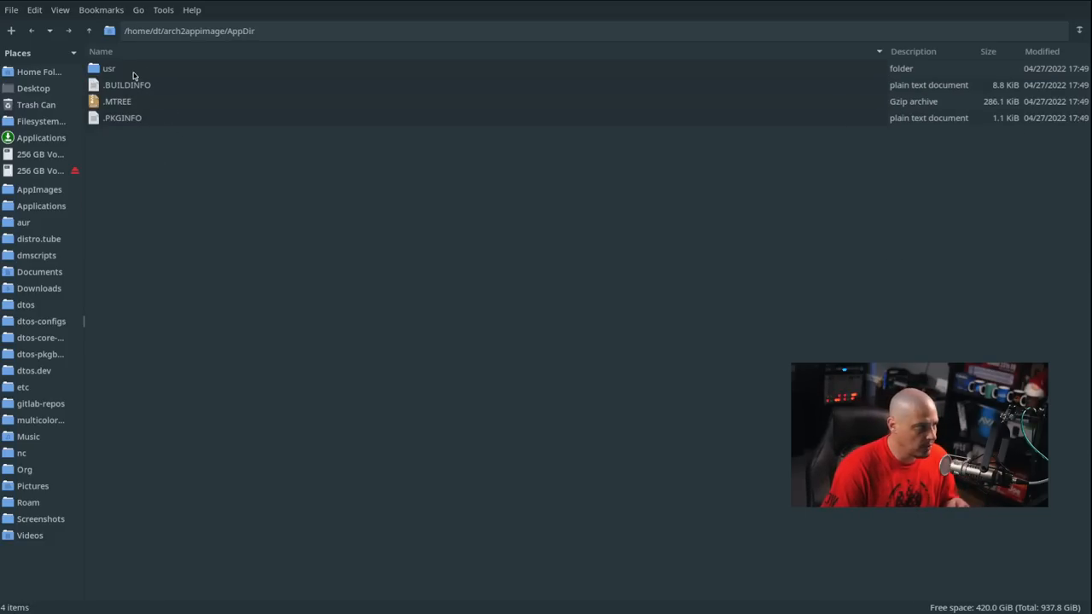
{"action": "double_click", "coordinate": [108, 68]}
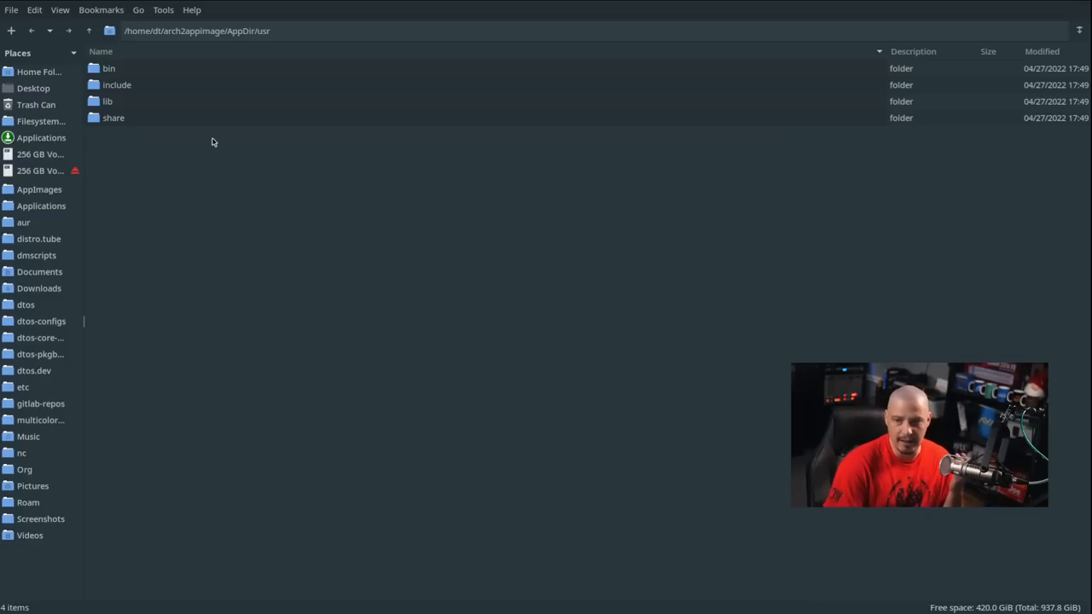
{"action": "double_click", "coordinate": [114, 118]}
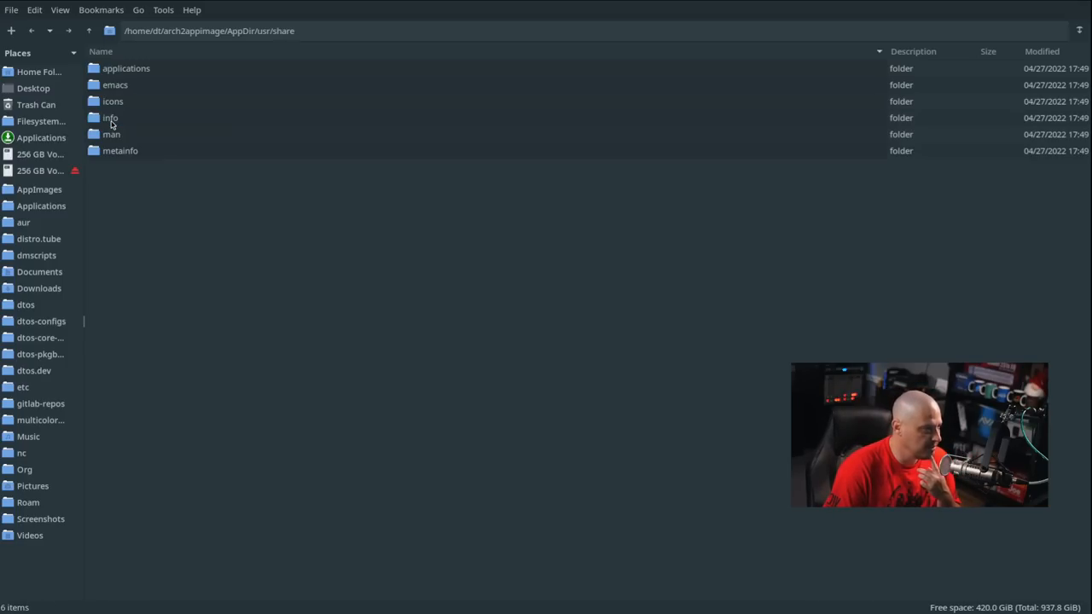
{"action": "double_click", "coordinate": [126, 68]}
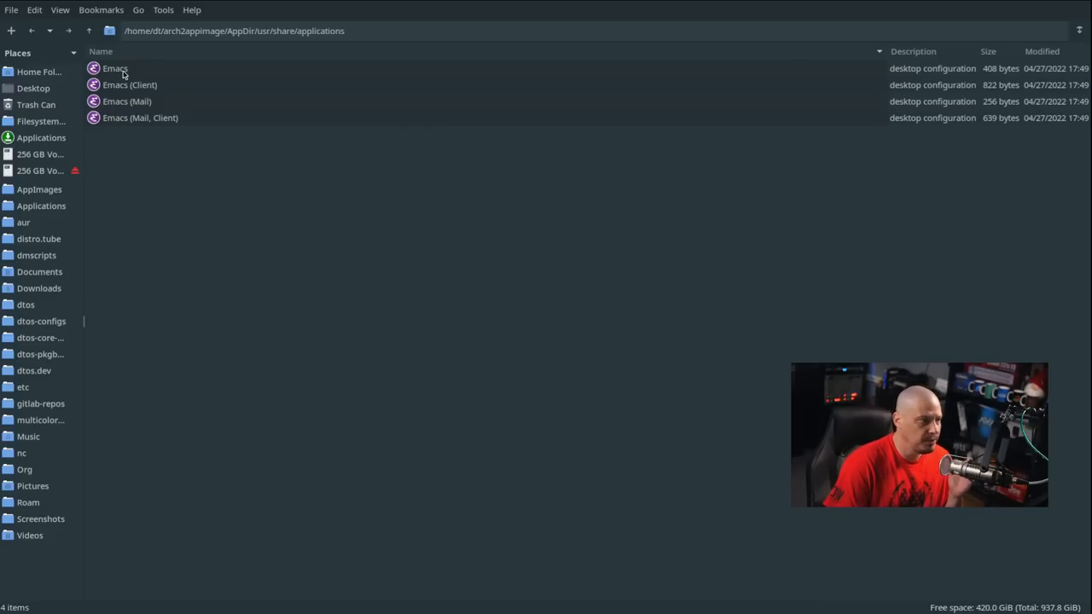
{"action": "left_click", "coordinate": [115, 68]}
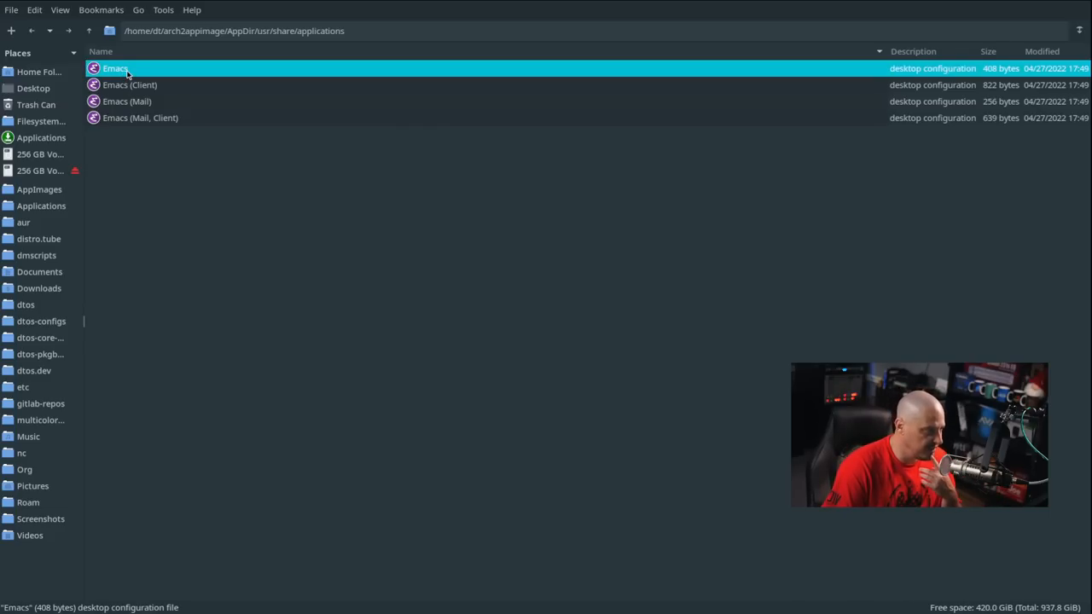
{"action": "right_click", "coordinate": [115, 69]}
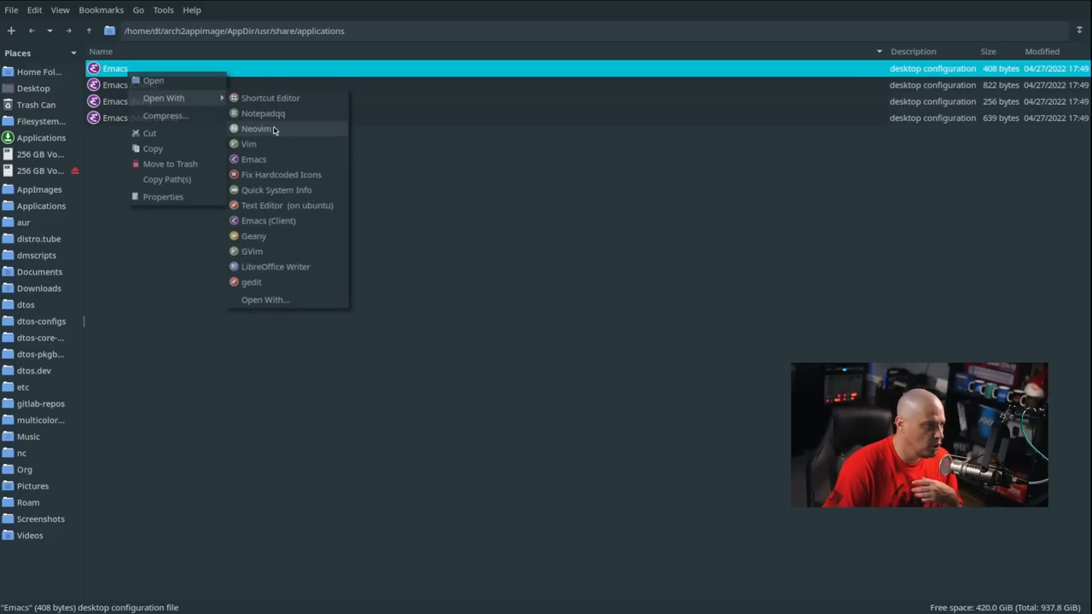
{"action": "left_click", "coordinate": [256, 128]}
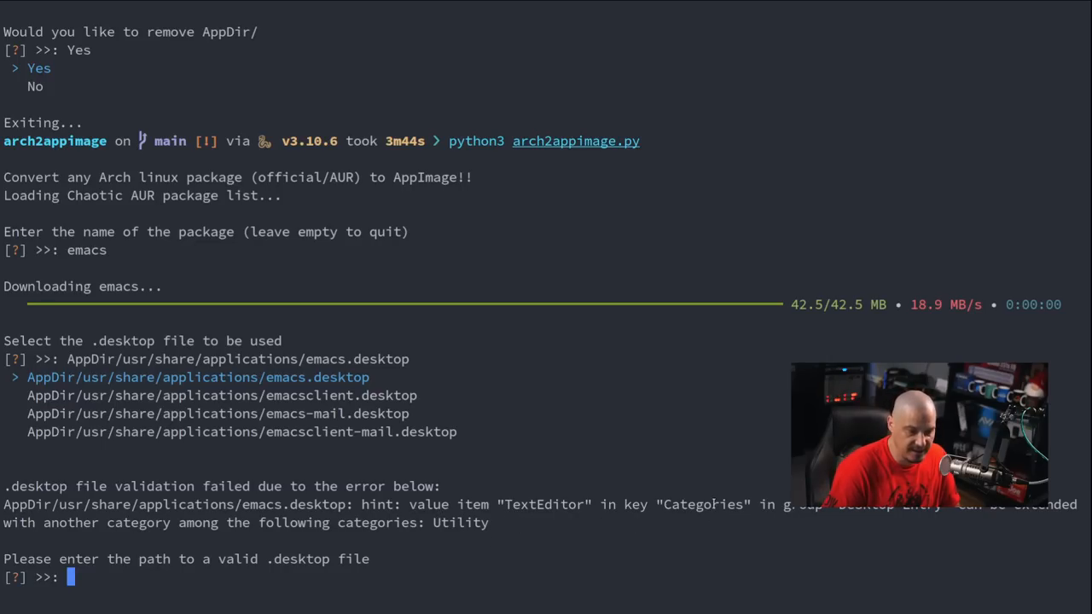
{"action": "mouse_move", "coordinate": [694, 427]}
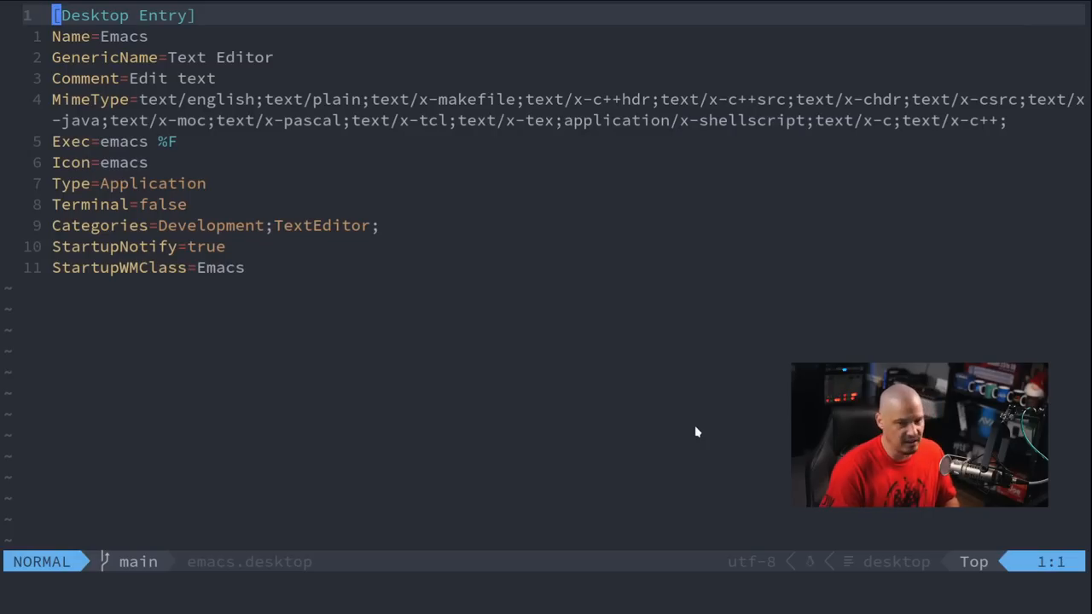
{"action": "mouse_move", "coordinate": [418, 284]}
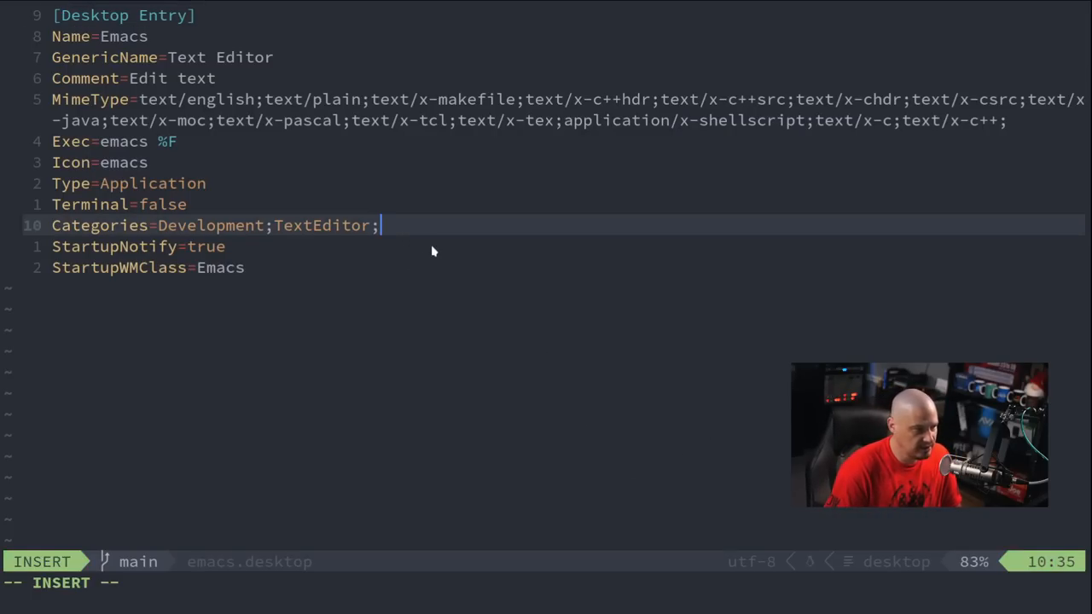
Delete 'TextEditor;' from the emacs.desktop Categories line and save with :wq
{"action": "key", "text": "BackSpace"}
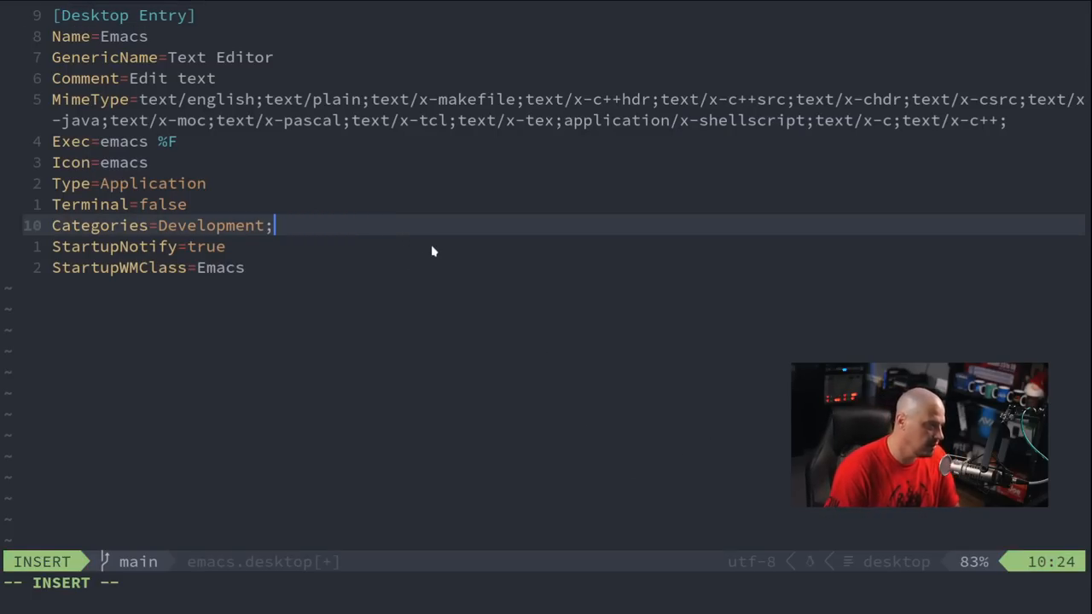
{"action": "key", "text": "BackSpace"}
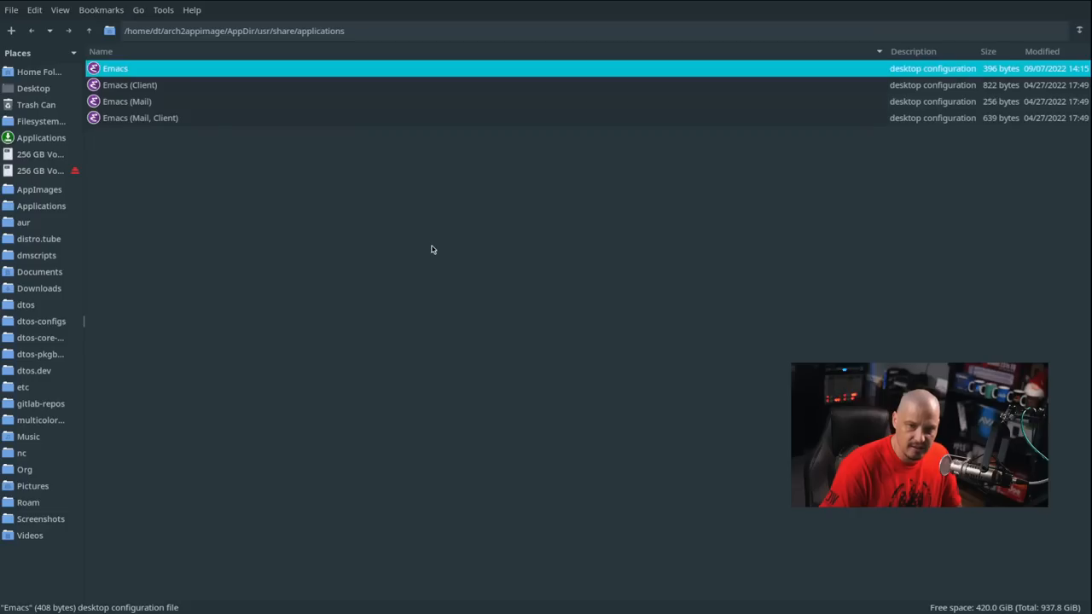
{"action": "mouse_move", "coordinate": [62, 7]}
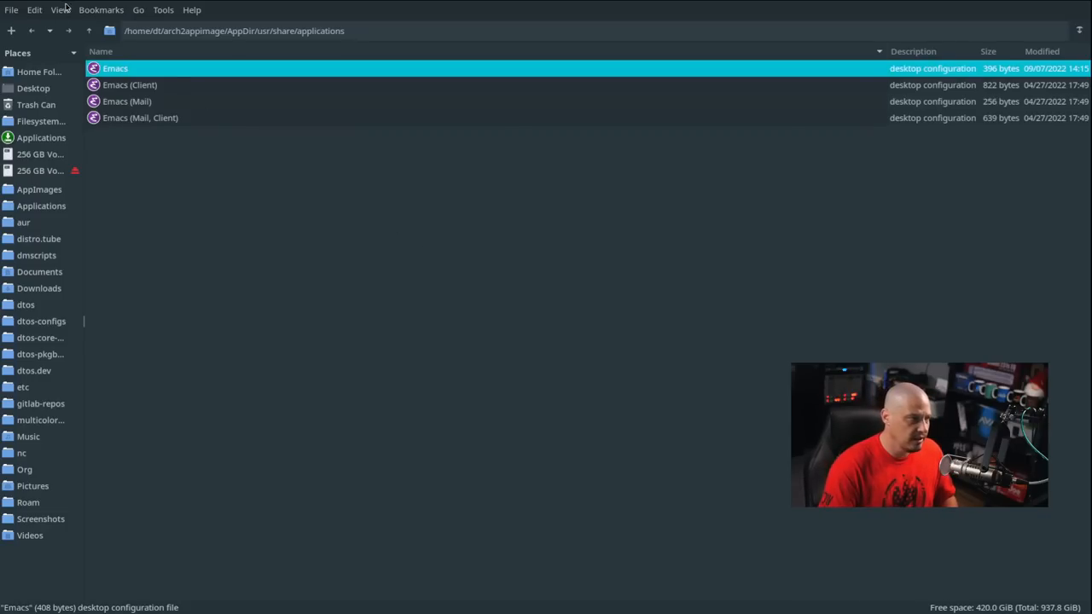
{"action": "mouse_move", "coordinate": [263, 388]}
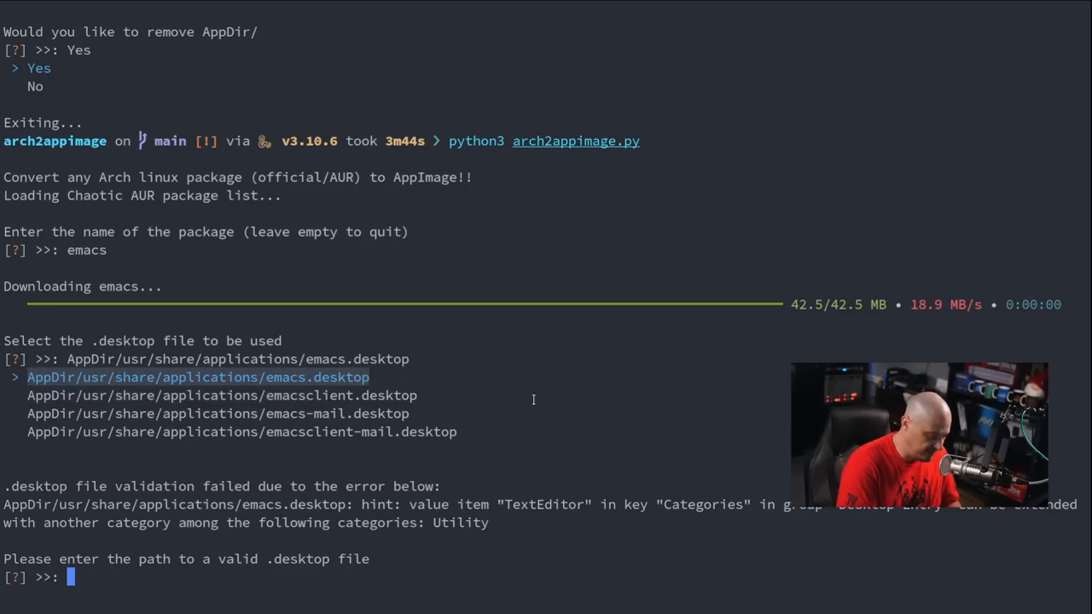
Give AppDir/usr/share/applications/emacs.desktop as the desktop file and pick the 128x128 emacs.png icon
{"action": "type", "text": "AppDir/usr/share/applications/emacs.desktop"}
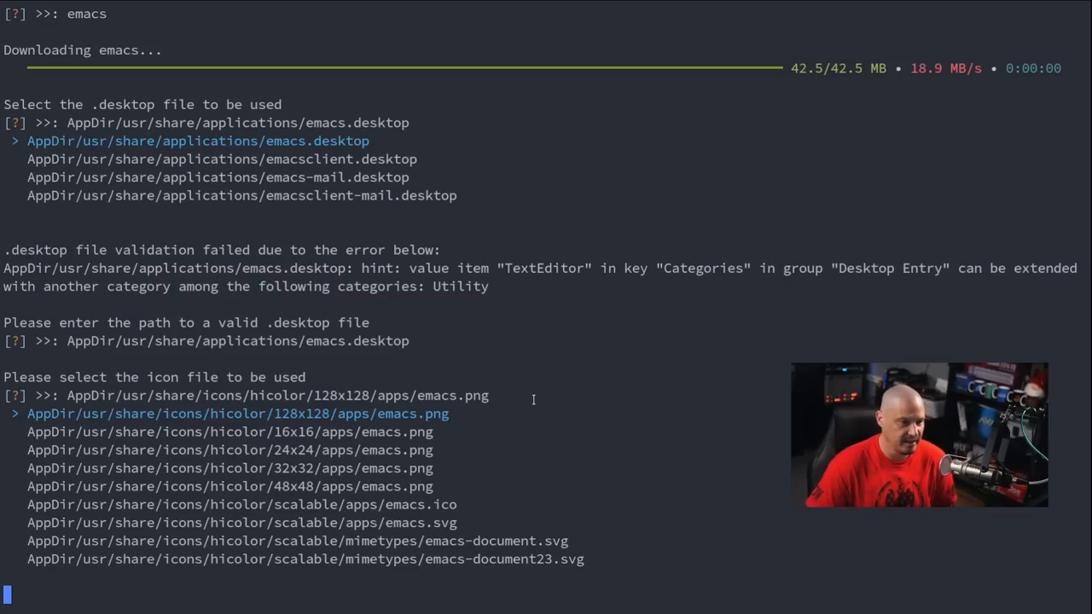
{"action": "key", "text": "Return"}
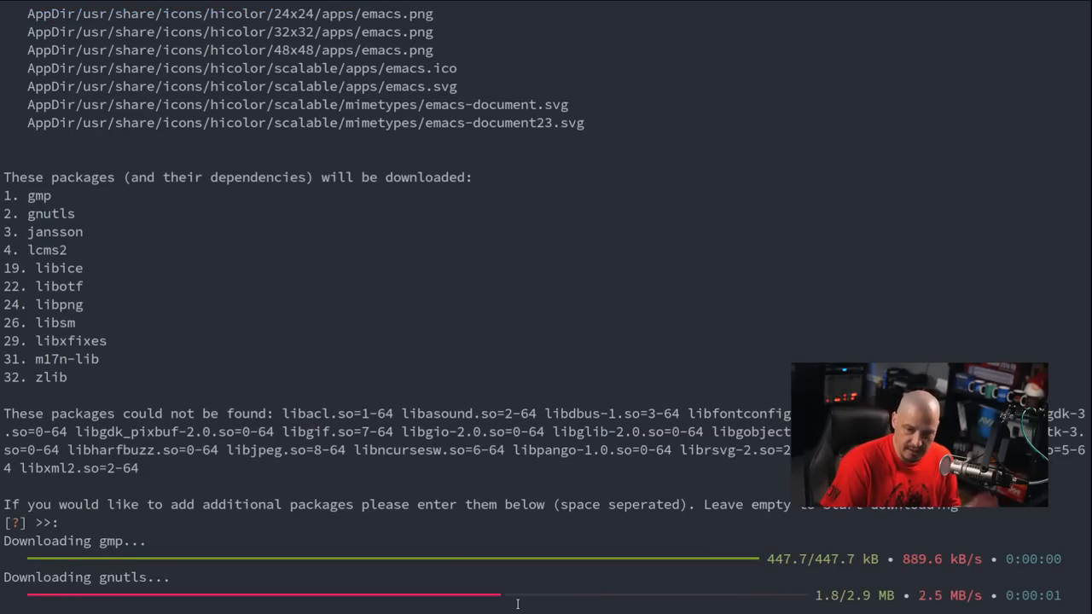
Follow the Emacs dependency downloads and AppImage build, then answer the rebuild prompt
{"action": "scroll", "scroll_direction": "down", "scroll_amount": 3}
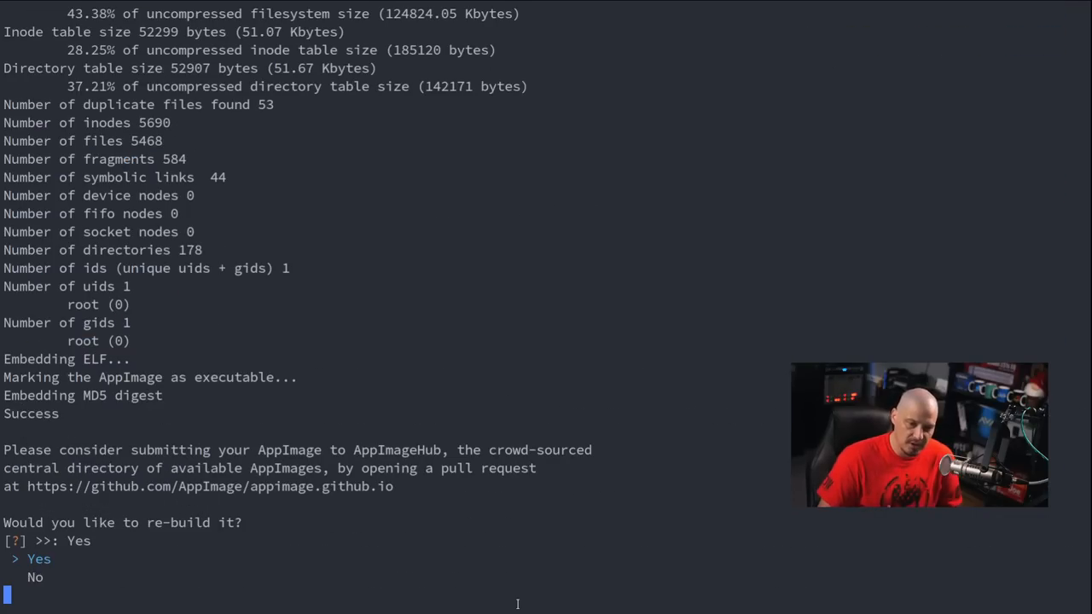
{"action": "key", "text": "Down"}
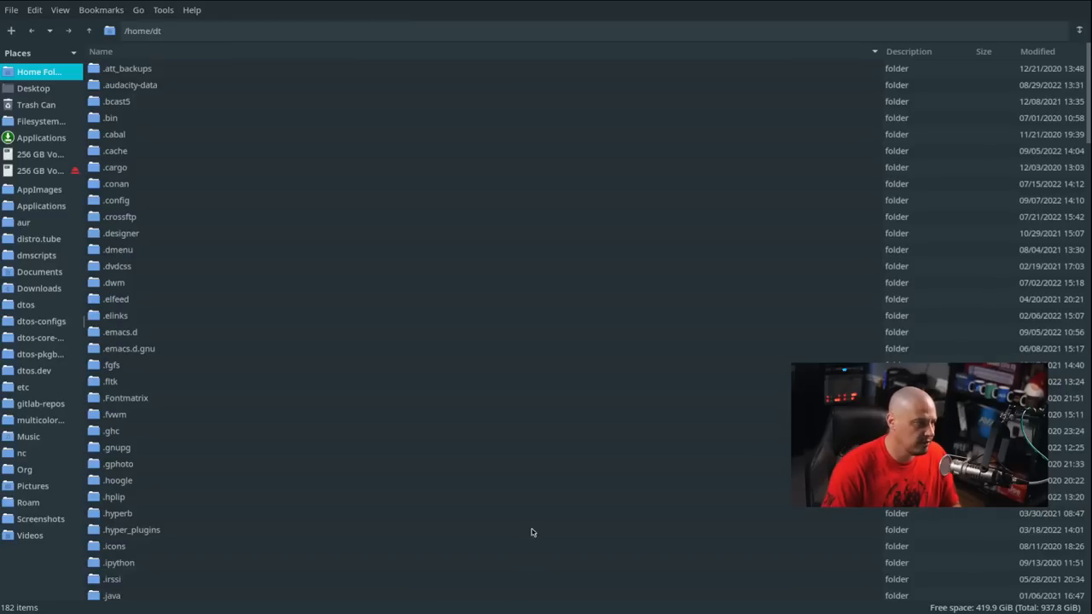
Execute emacs-x86_64.AppImage from arch2appimage/out and choose 'Integrate and run' in AppImageLauncher
{"action": "scroll", "scroll_direction": "down", "scroll_amount": 3}
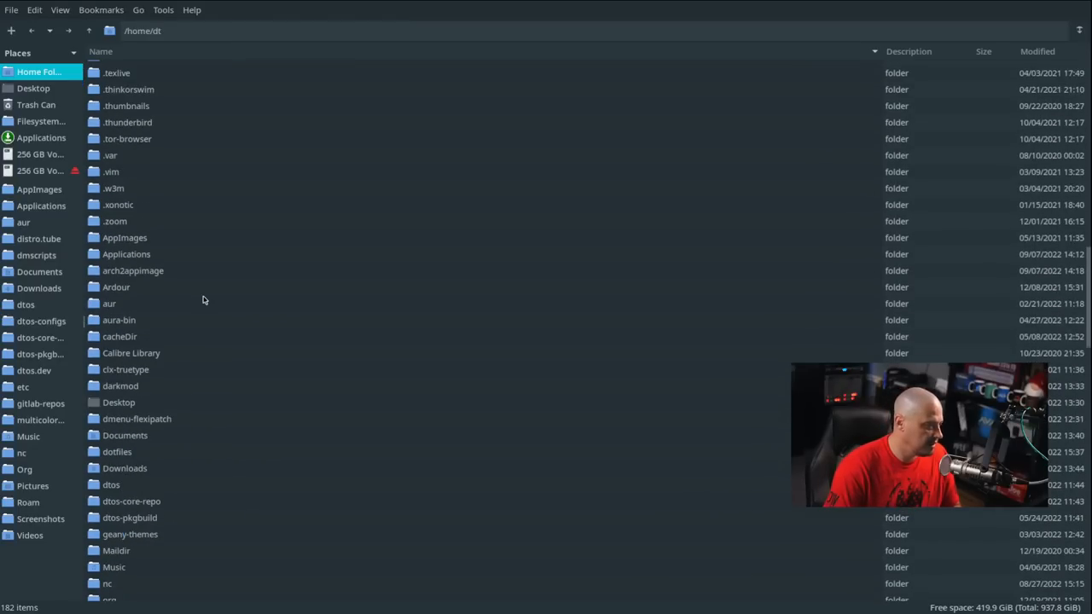
{"action": "double_click", "coordinate": [132, 270]}
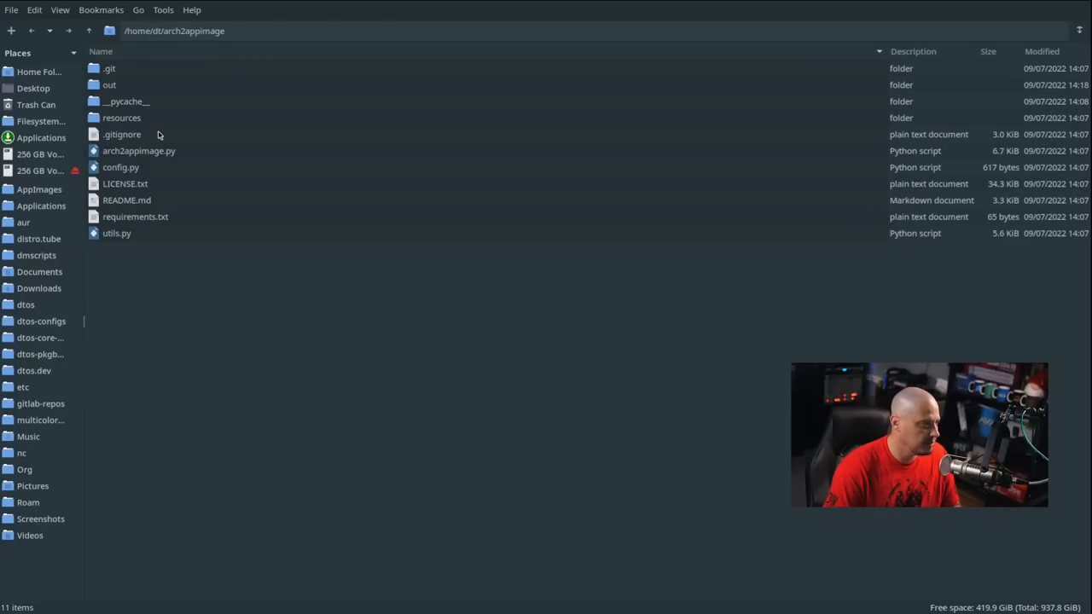
{"action": "double_click", "coordinate": [109, 85]}
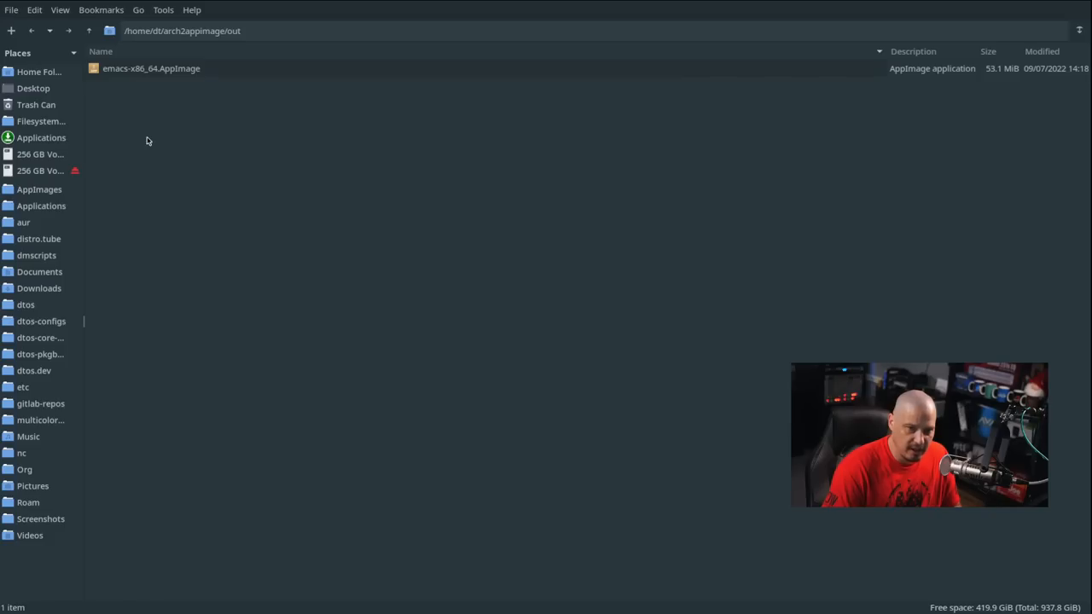
{"action": "mouse_move", "coordinate": [165, 72]}
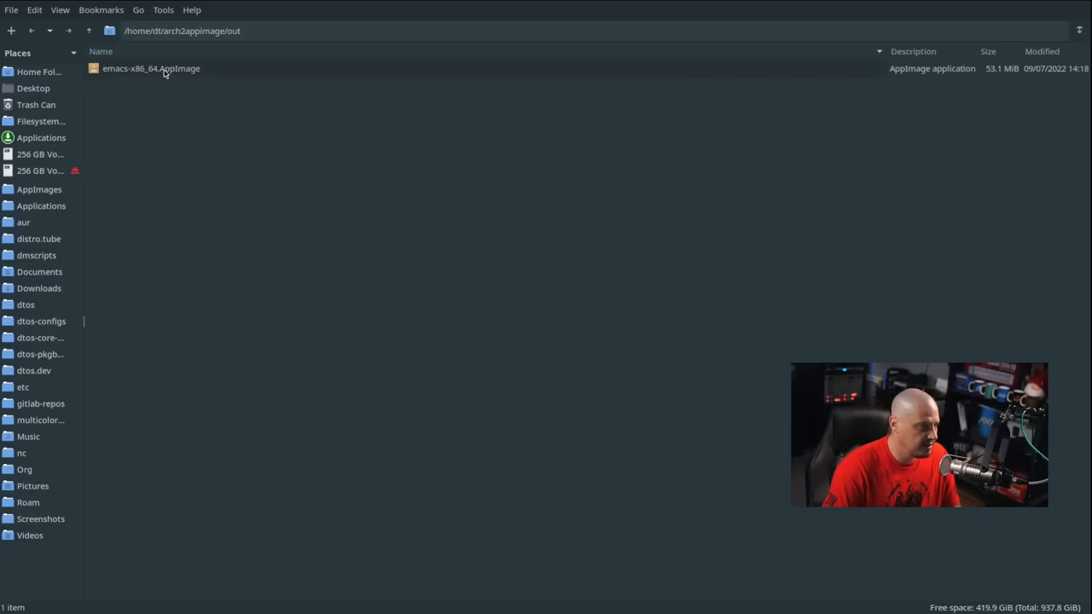
{"action": "double_click", "coordinate": [151, 69]}
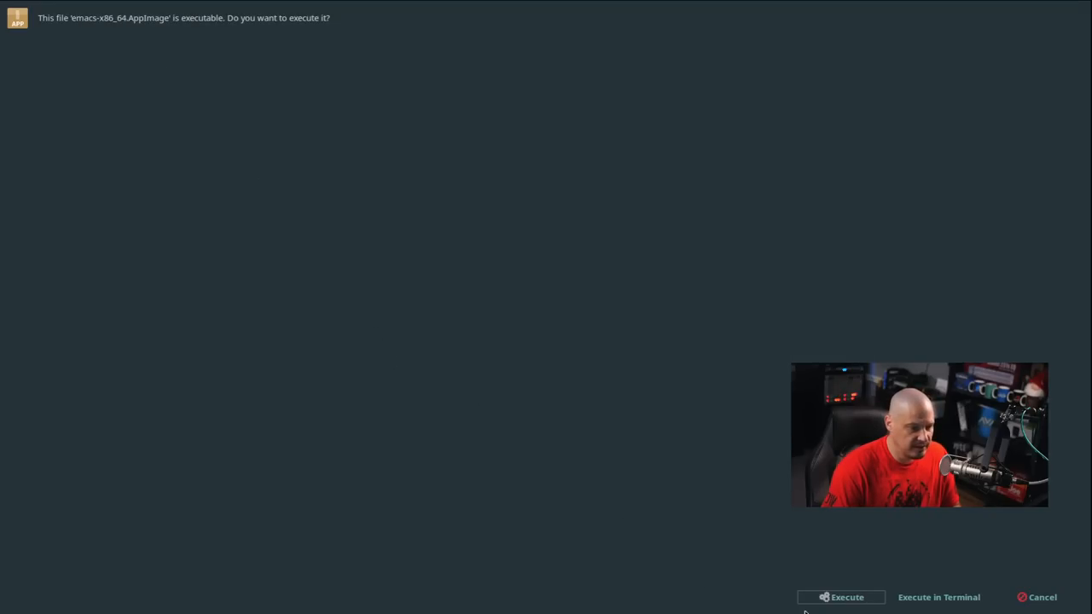
{"action": "left_click", "coordinate": [841, 597]}
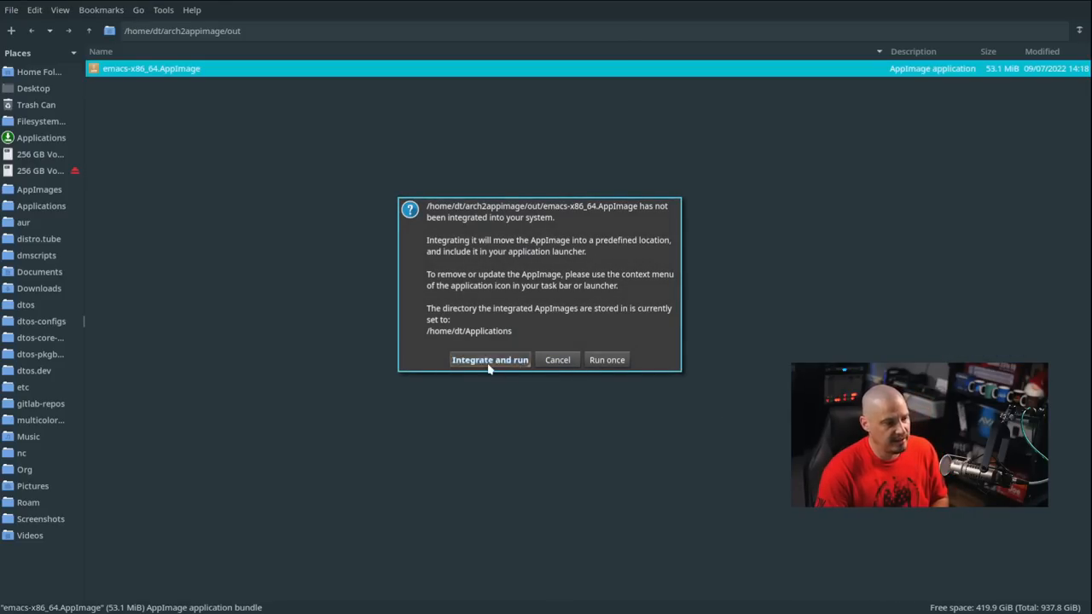
{"action": "left_click", "coordinate": [489, 359]}
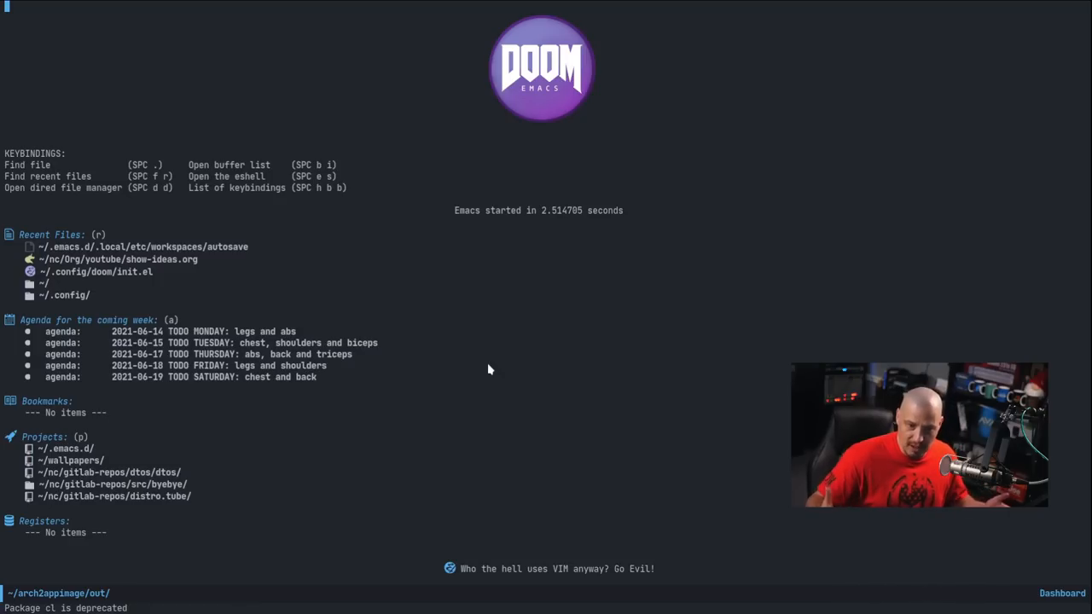
{"action": "mouse_move", "coordinate": [482, 592]}
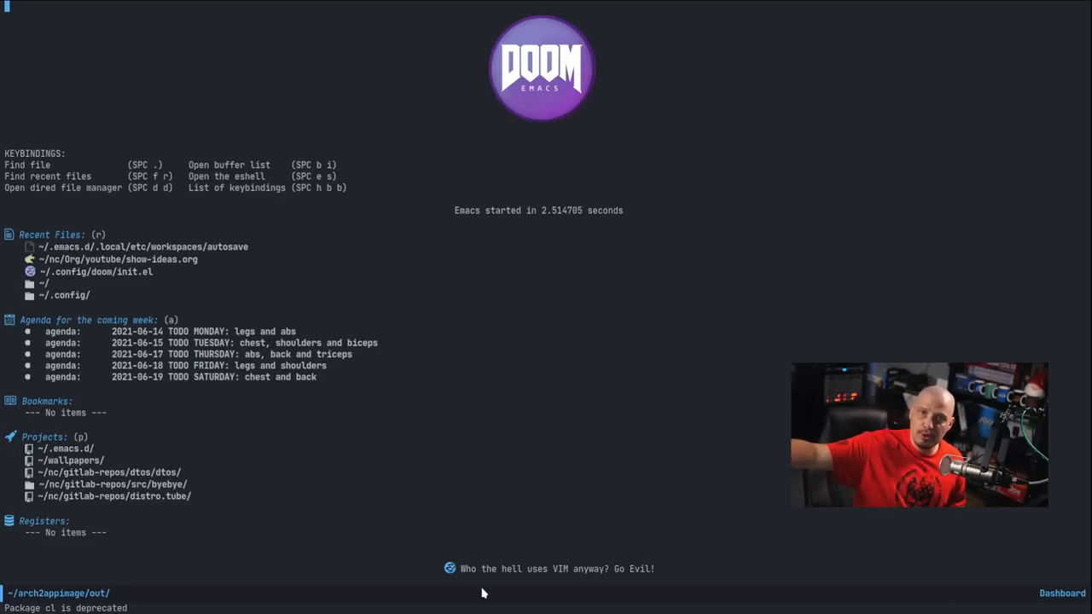
{"action": "mouse_move", "coordinate": [464, 512]}
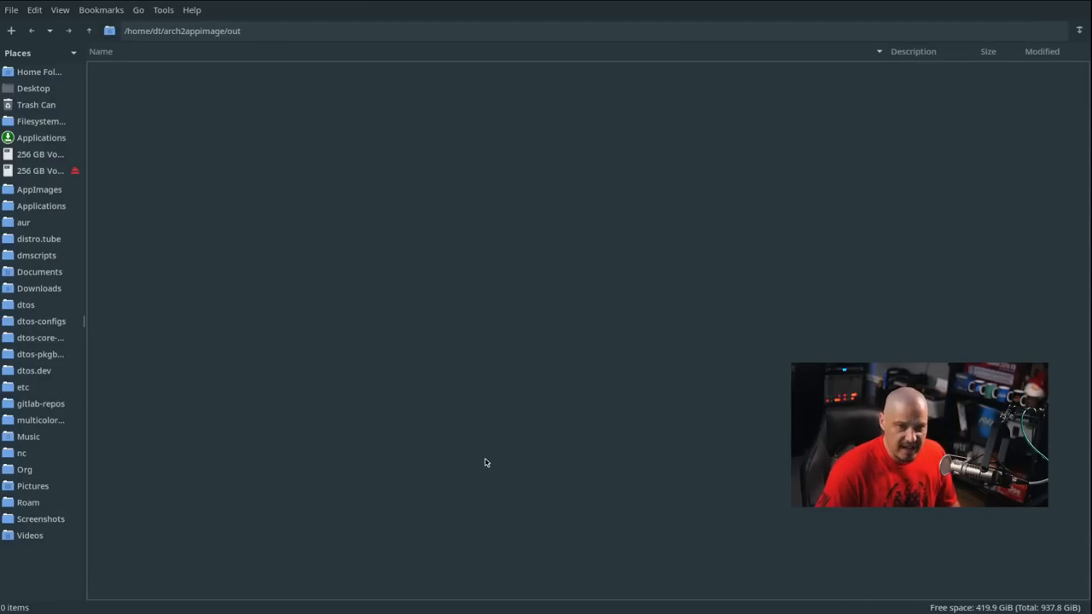
{"action": "mouse_move", "coordinate": [346, 255]}
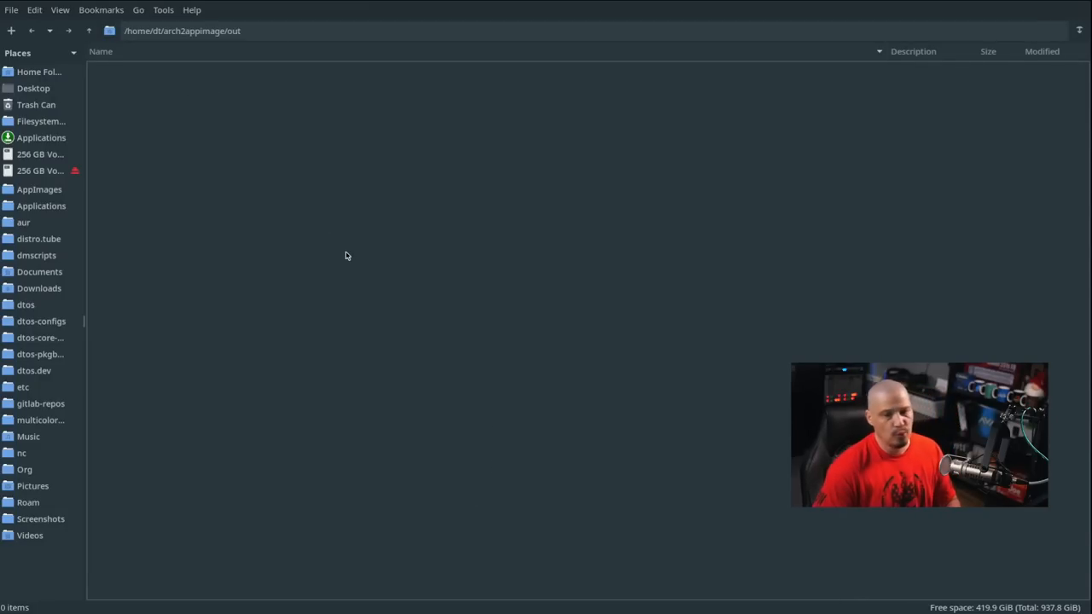
{"action": "mouse_move", "coordinate": [234, 278]}
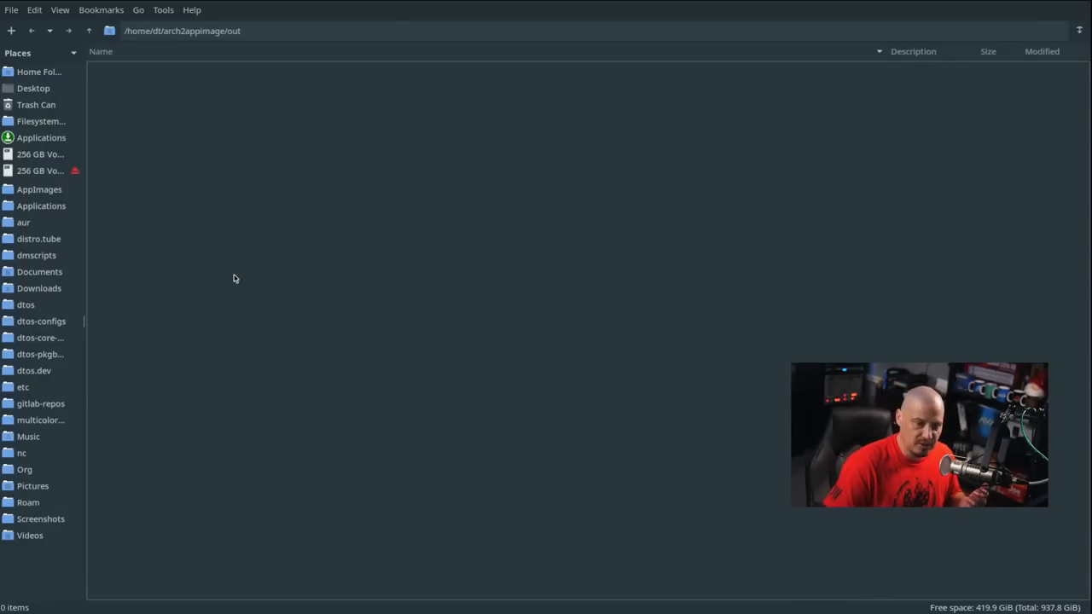
{"action": "mouse_move", "coordinate": [164, 81]}
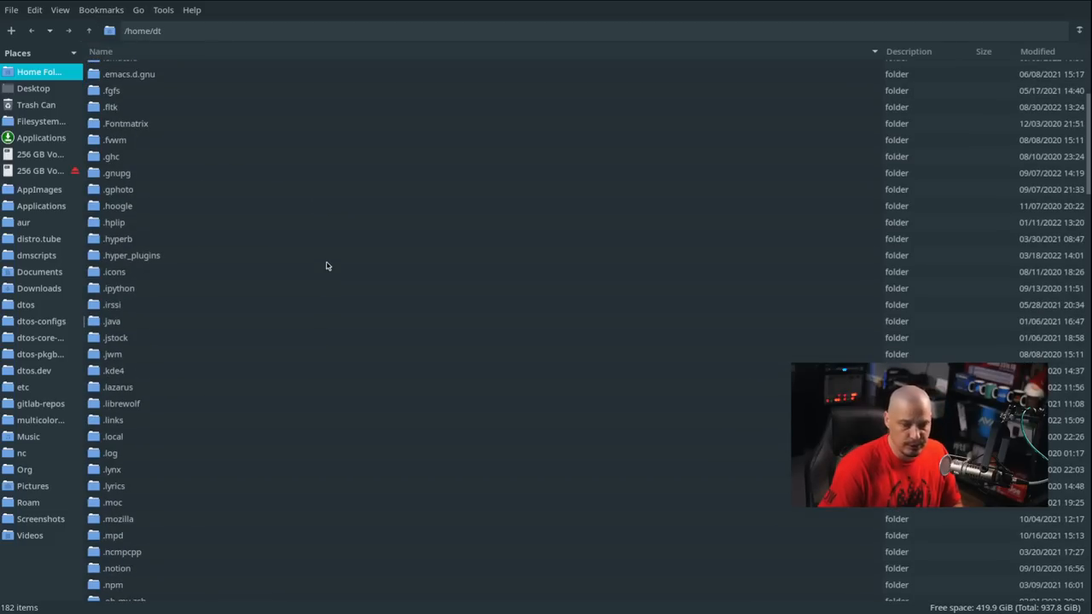
Open ~/Applications and find the integrated emacs AppImage with its hashed name, near peazip
{"action": "scroll", "scroll_direction": "down", "scroll_amount": 3}
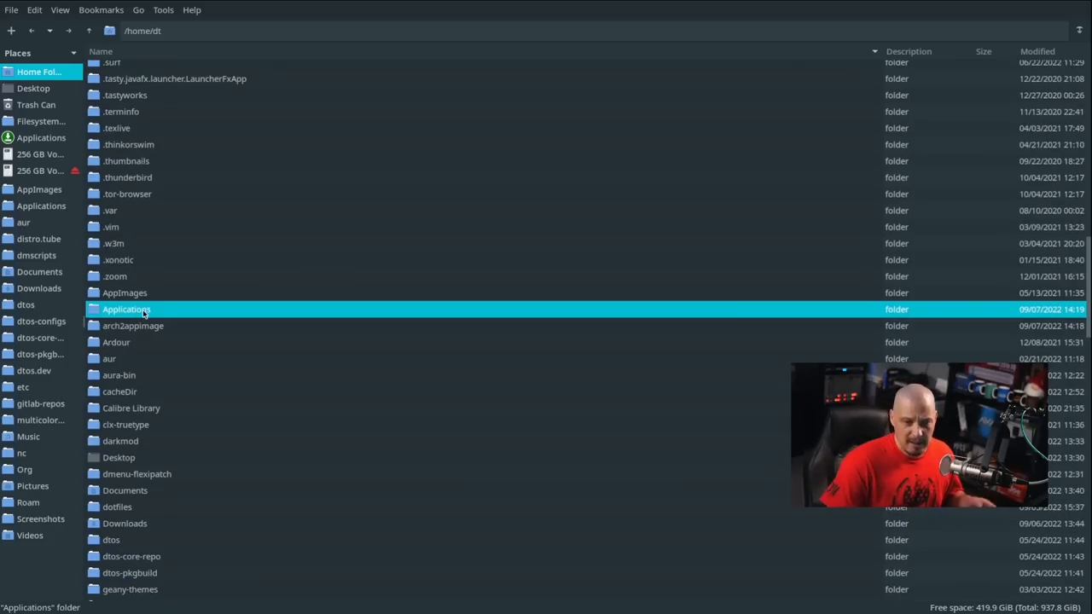
{"action": "double_click", "coordinate": [126, 309]}
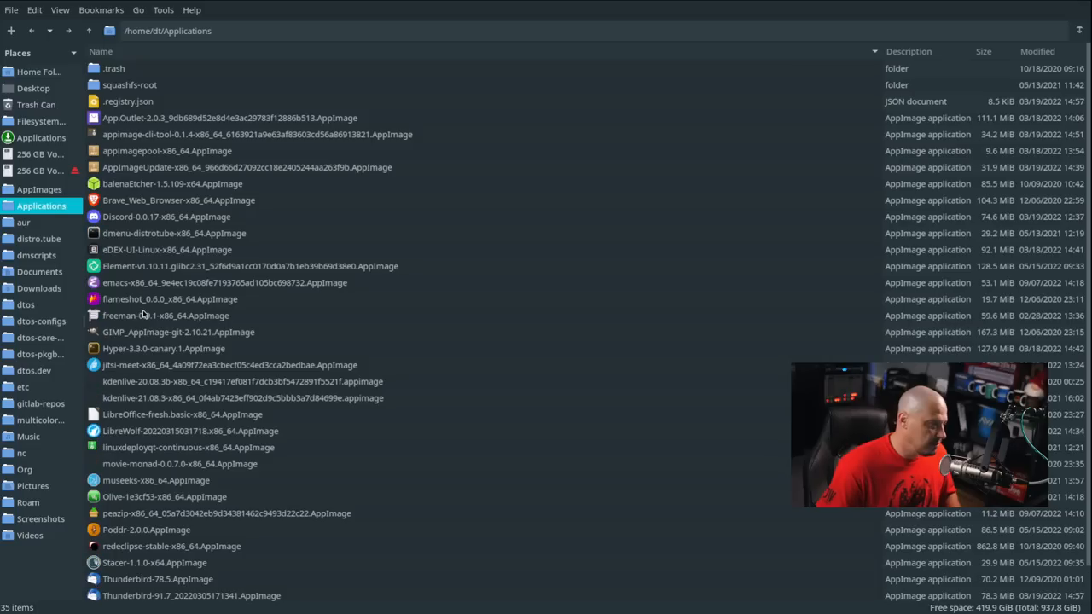
{"action": "mouse_move", "coordinate": [429, 527]}
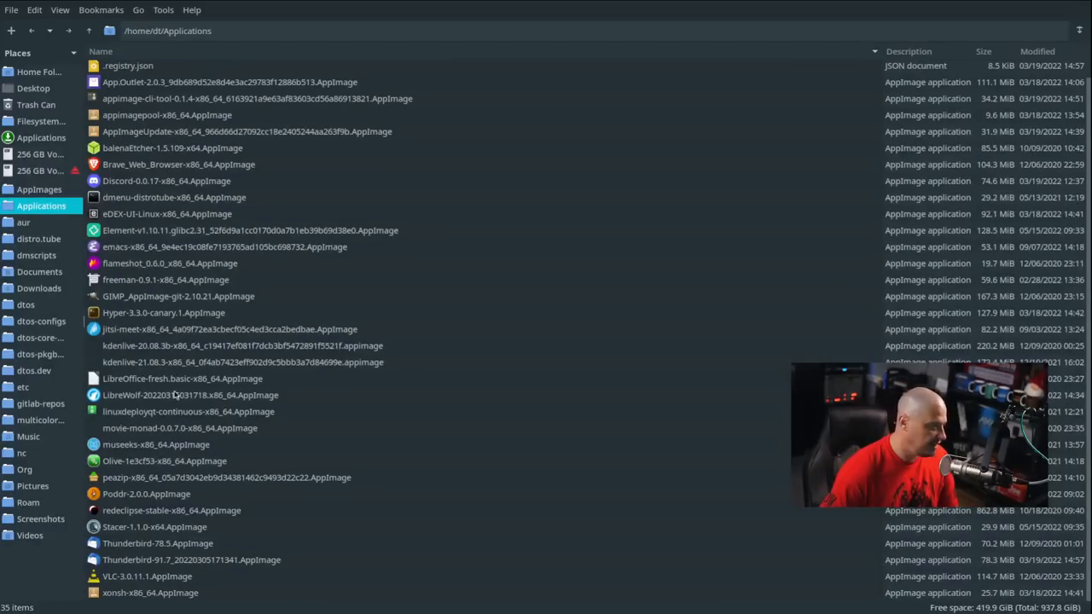
{"action": "left_click", "coordinate": [226, 477]}
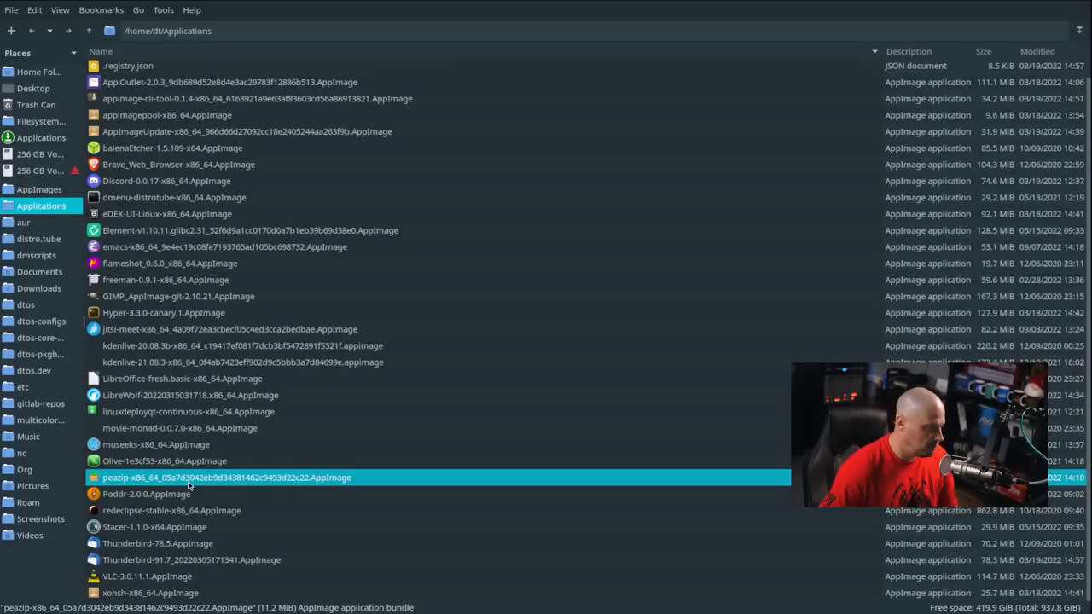
{"action": "scroll", "scroll_direction": "up", "scroll_amount": 3}
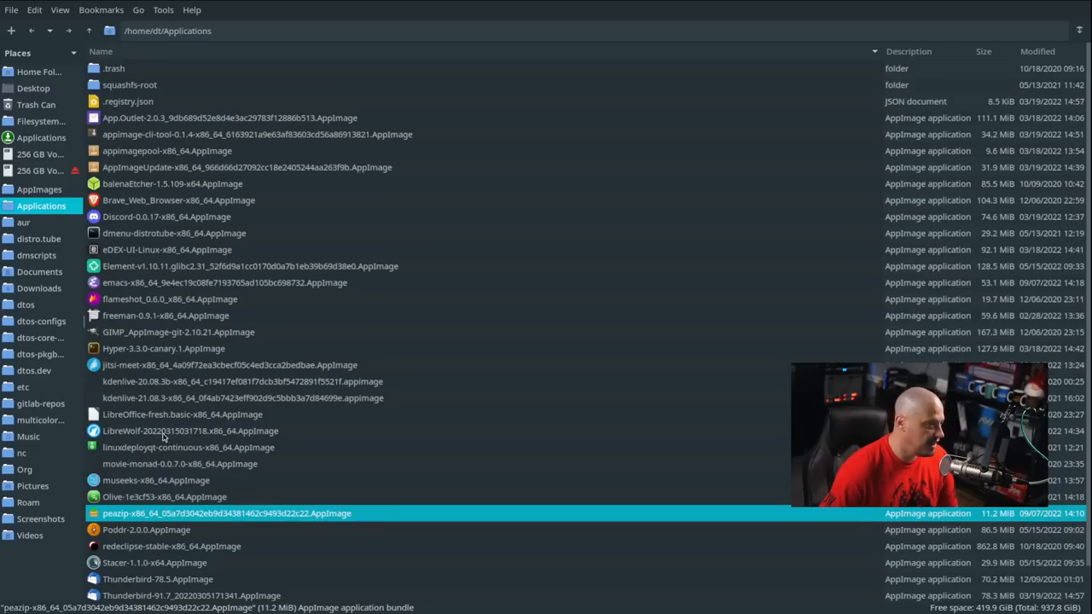
{"action": "left_click", "coordinate": [225, 282]}
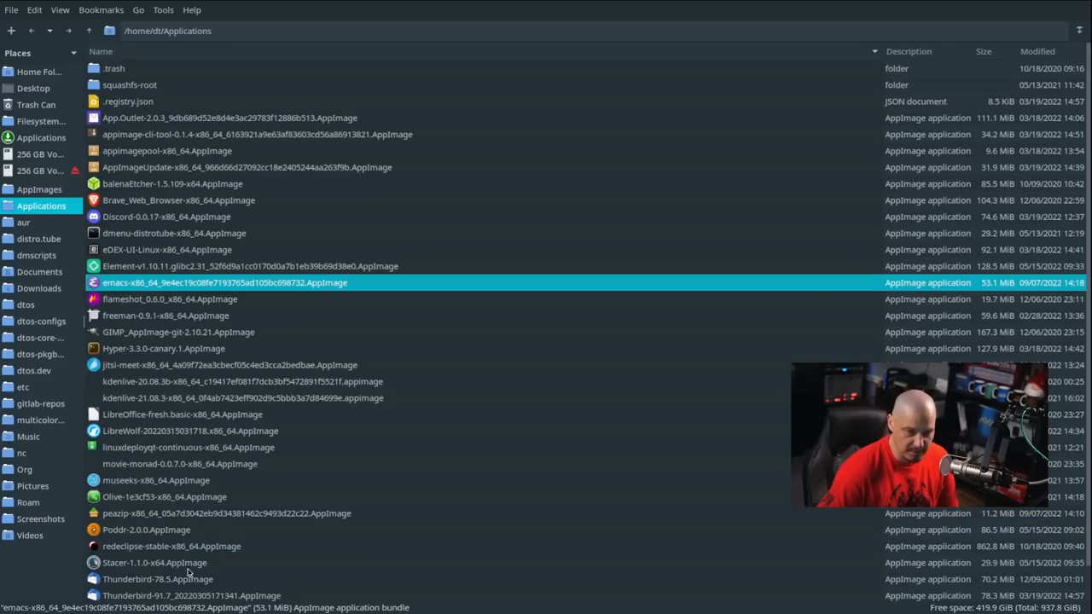
{"action": "mouse_move", "coordinate": [478, 468]}
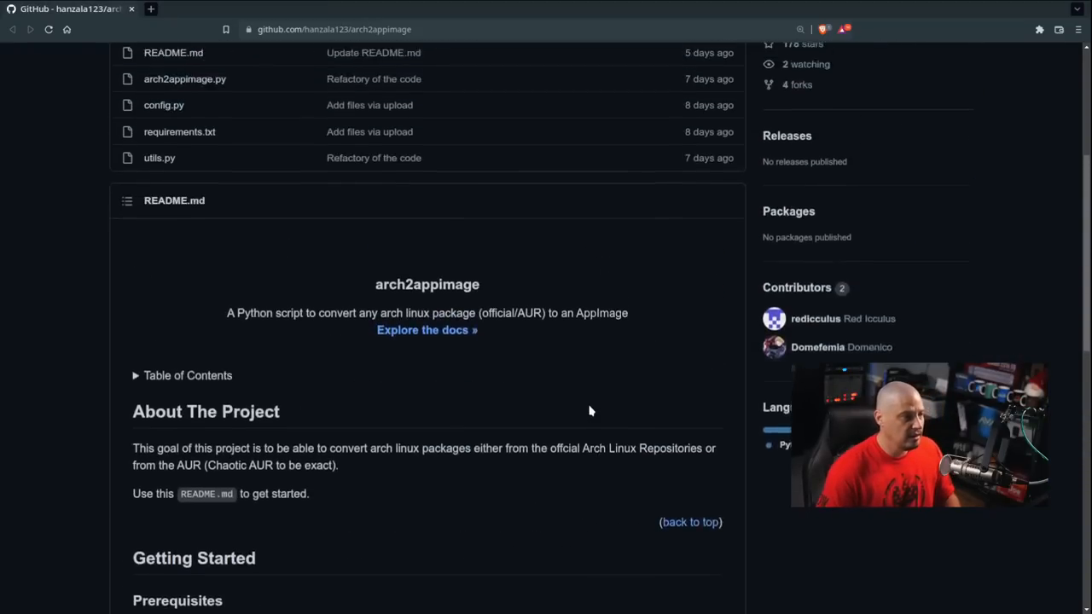
Scroll to the top of the arch2appimage repo and view its six open issues
{"action": "scroll", "scroll_direction": "up", "scroll_amount": 3}
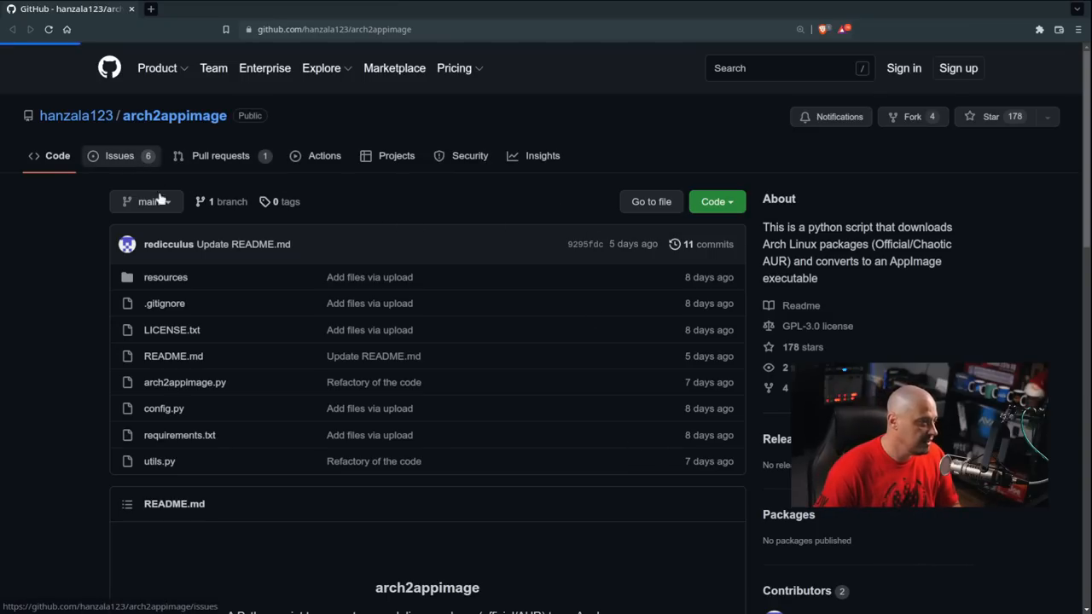
{"action": "left_click", "coordinate": [118, 155]}
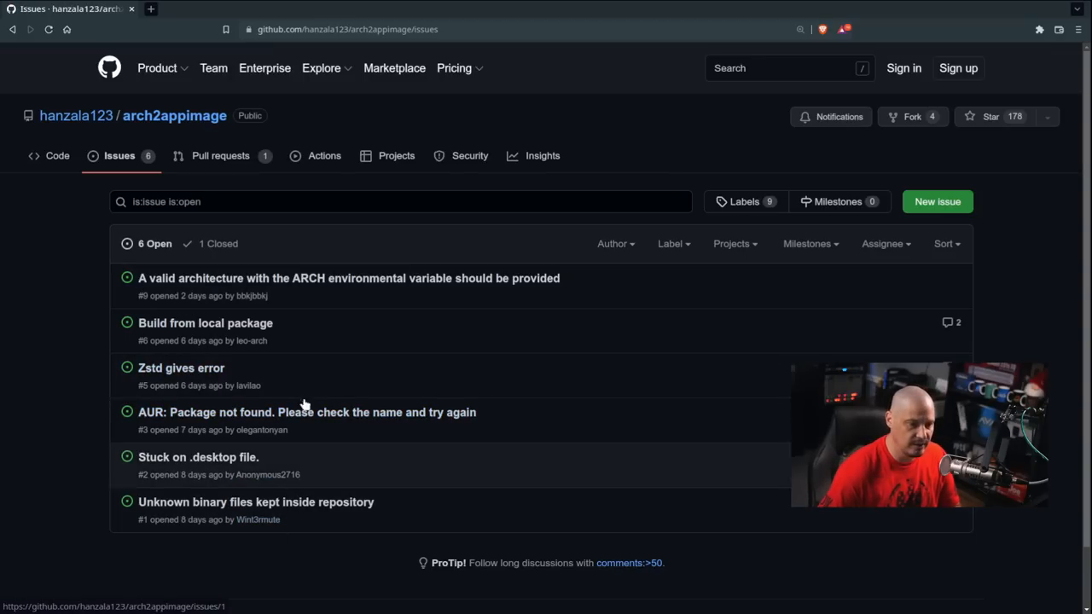
{"action": "mouse_move", "coordinate": [304, 351]}
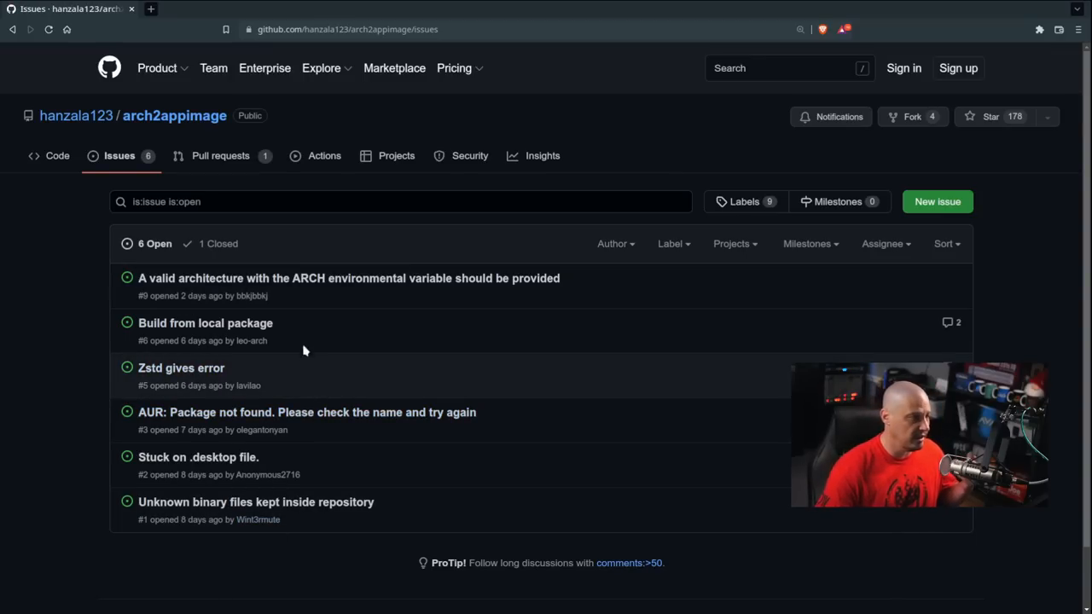
{"action": "mouse_move", "coordinate": [296, 312]}
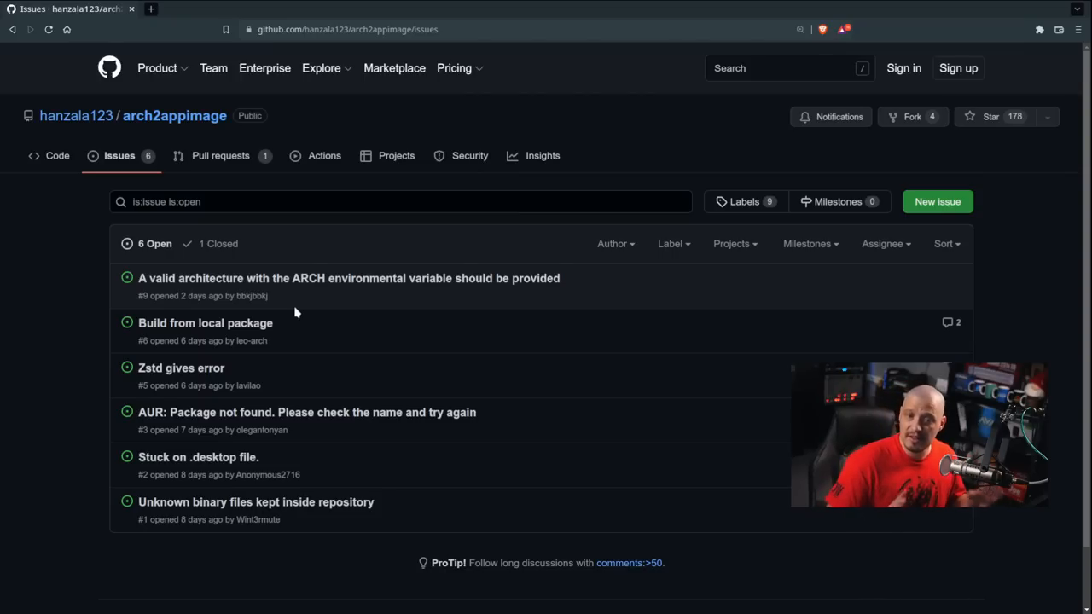